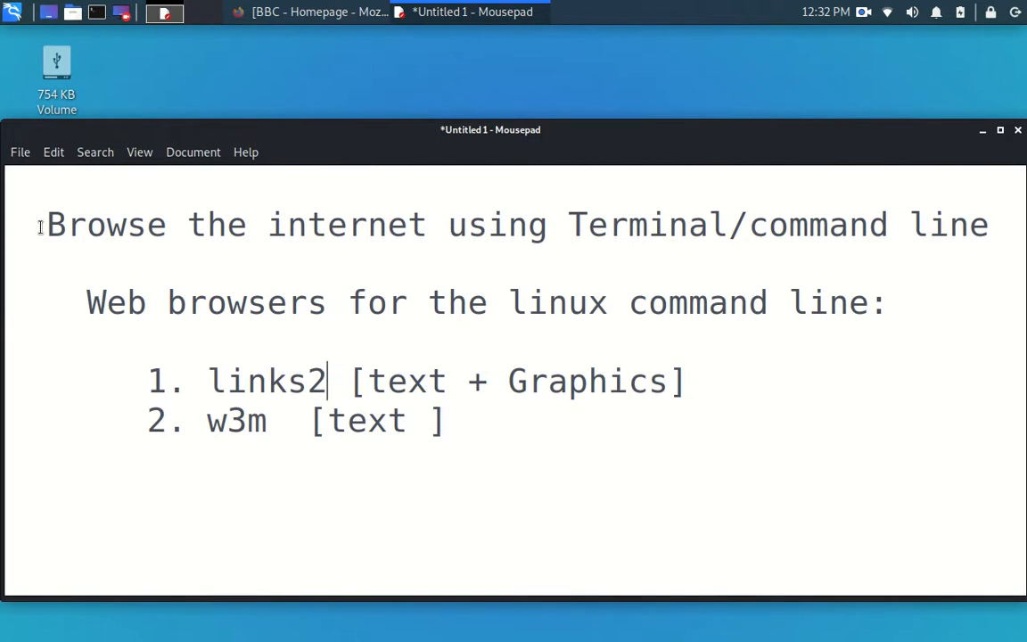
# Highlight 'Browse the internet', 'Terminal', 'command line' and the Web browsers heading in the notes.
pyautogui.moveTo(46, 224); pyautogui.dragTo(426, 225)
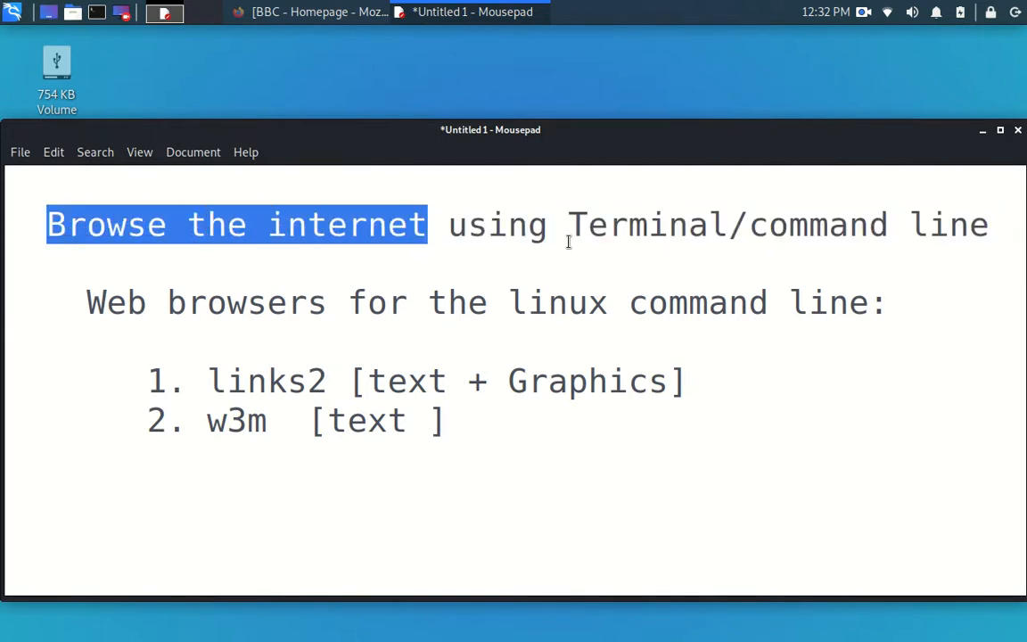
pyautogui.doubleClick(646, 225)
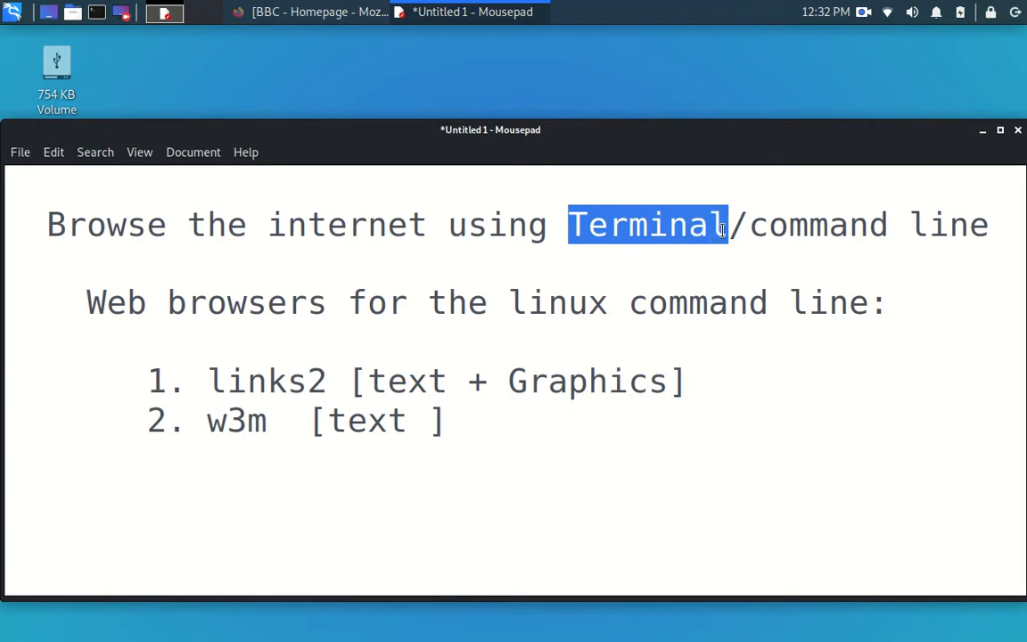
pyautogui.moveTo(726, 223); pyautogui.dragTo(969, 223)
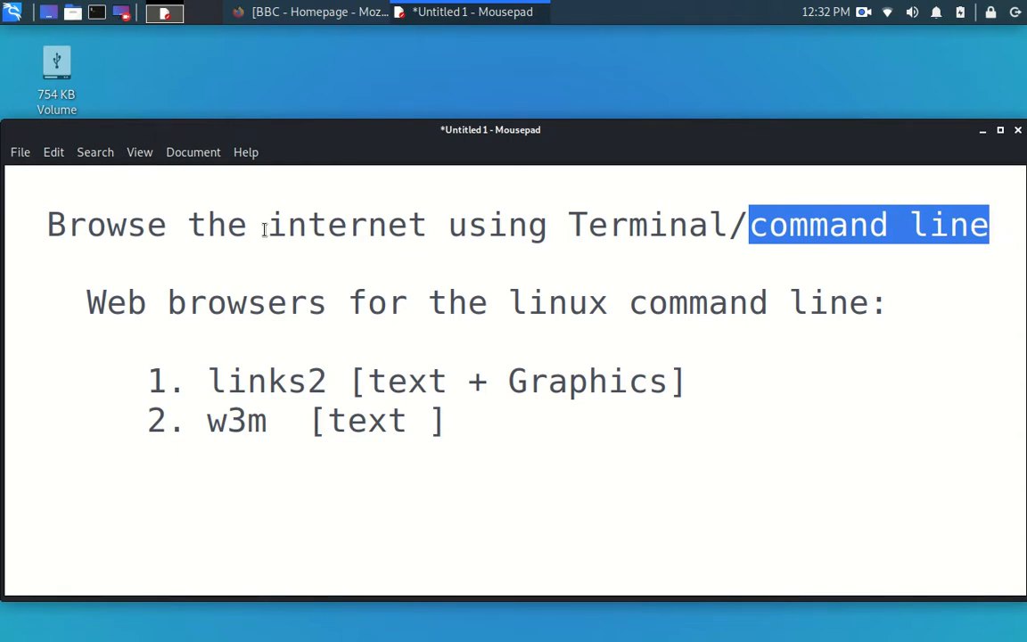
pyautogui.doubleClick(628, 223)
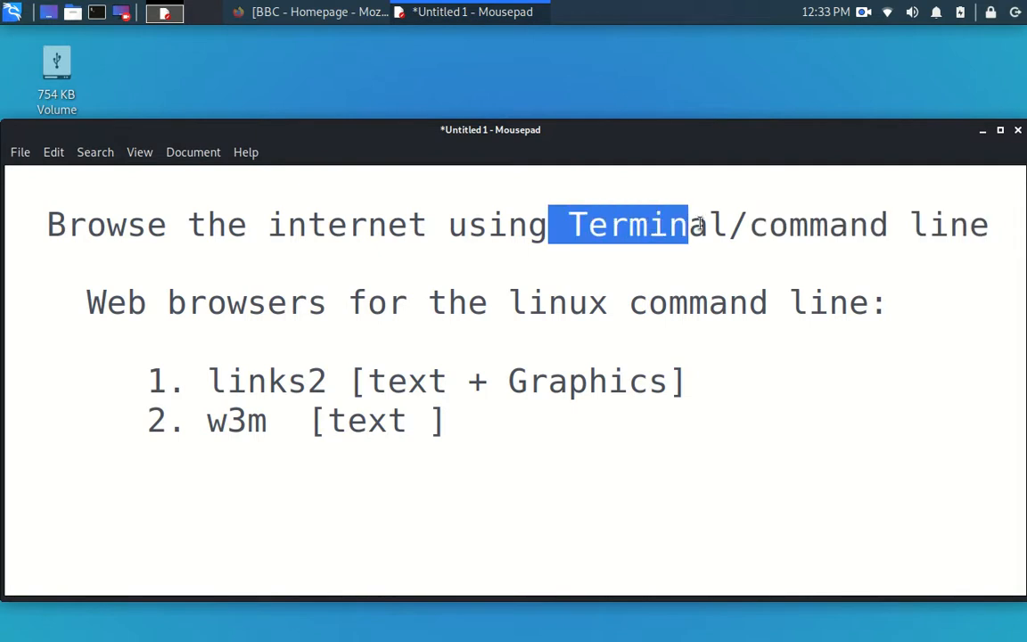
pyautogui.doubleClick(807, 224)
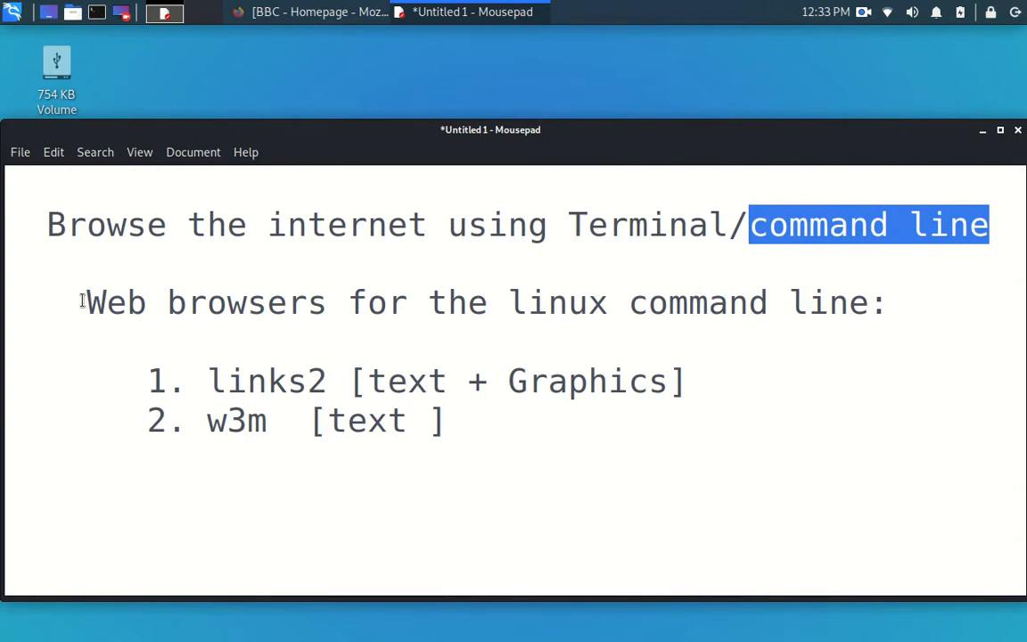
pyautogui.moveTo(87, 302); pyautogui.dragTo(849, 303)
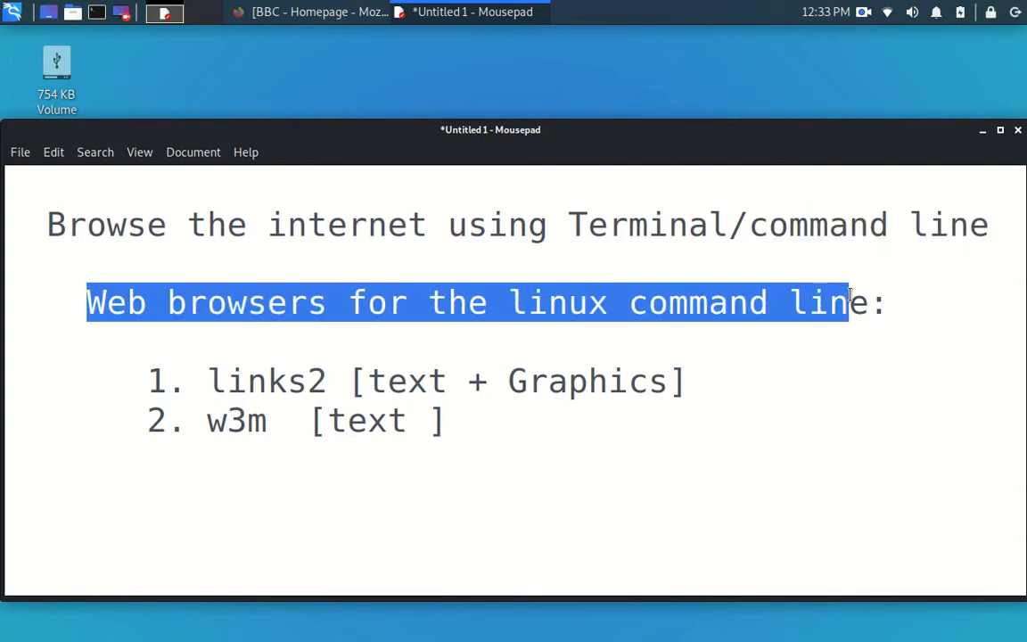
pyautogui.moveTo(847, 303); pyautogui.dragTo(869, 303)
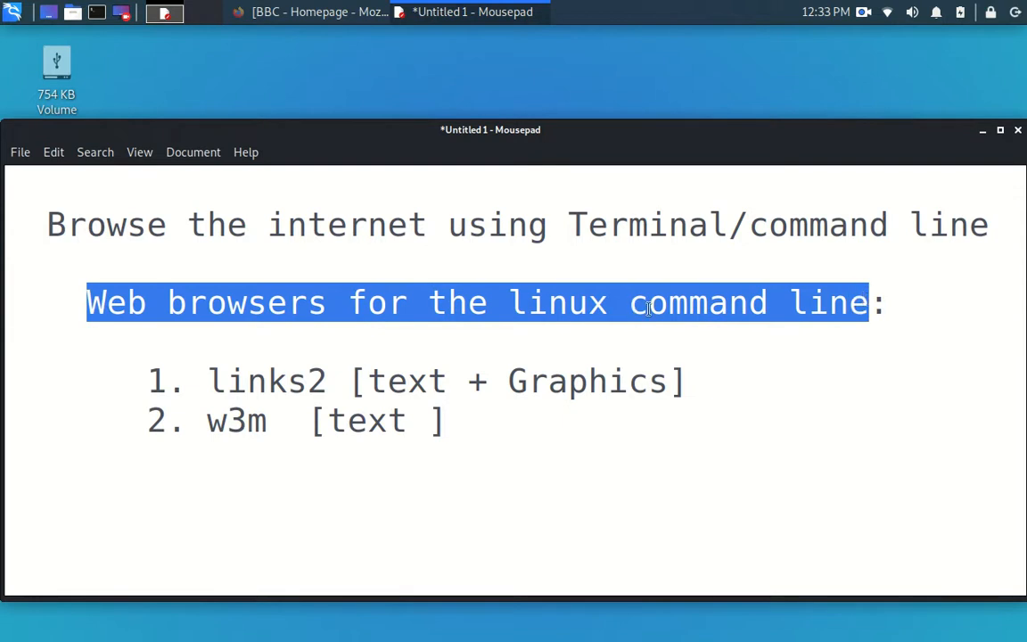
pyautogui.moveTo(811, 321)
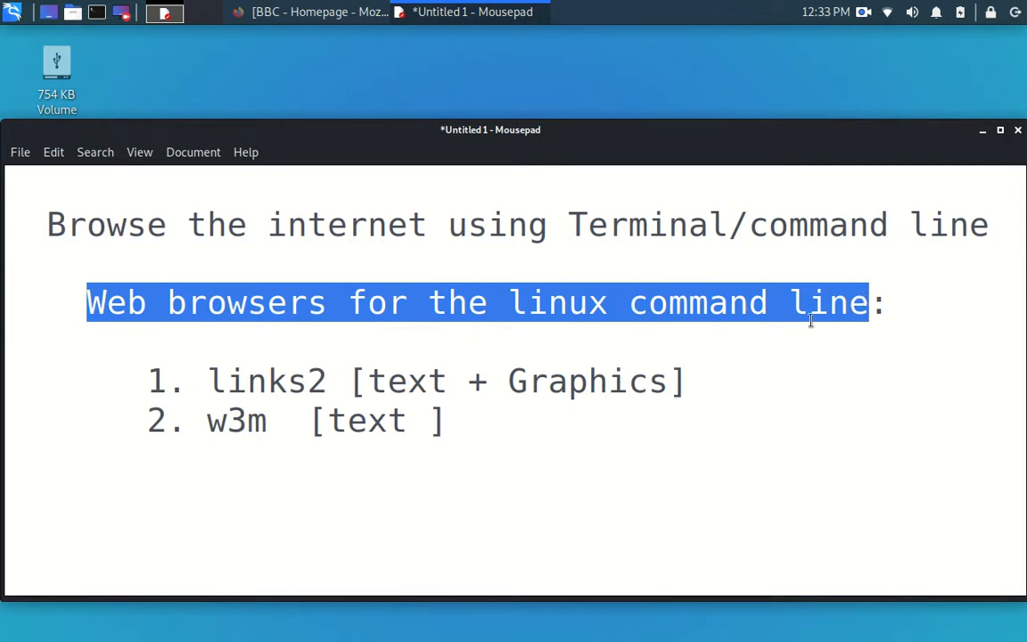
pyautogui.moveTo(303, 374)
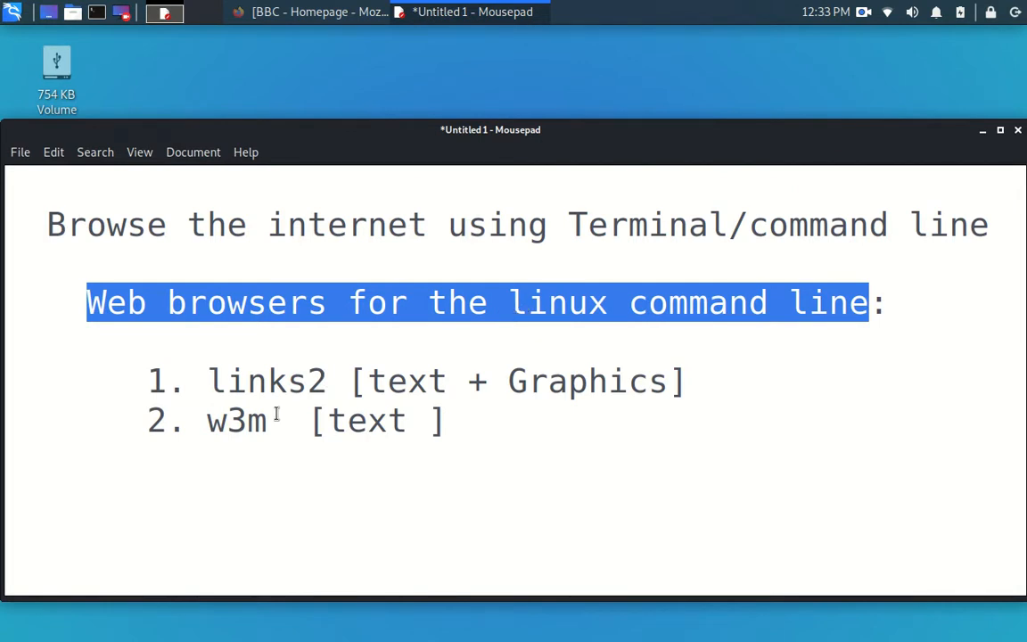
# Highlight the links2 and w3m list items and their text and Graphics labels in the notes.
pyautogui.doubleClick(267, 381)
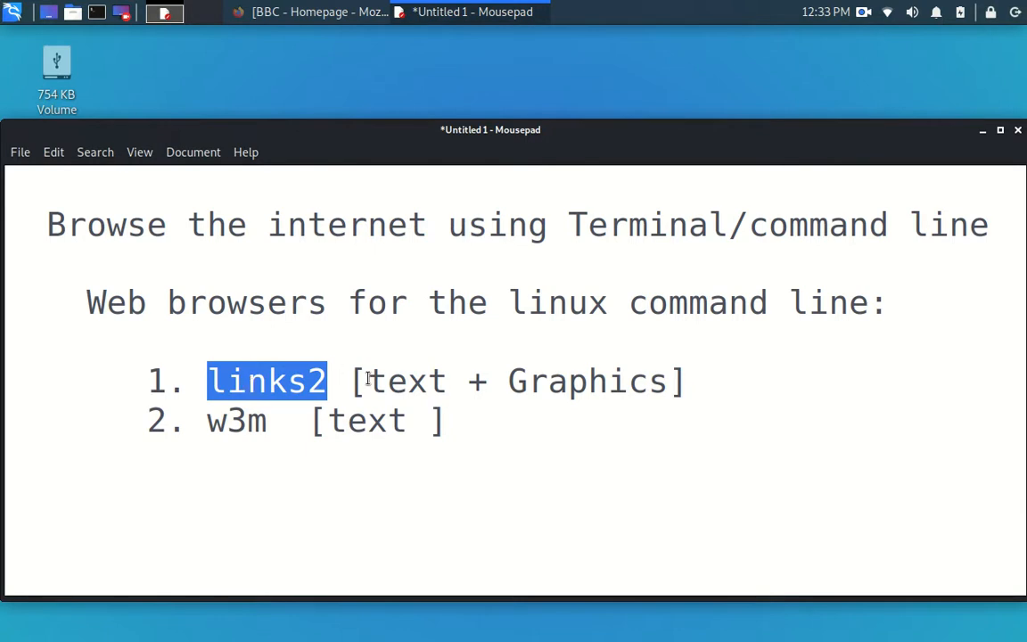
pyautogui.doubleClick(406, 381)
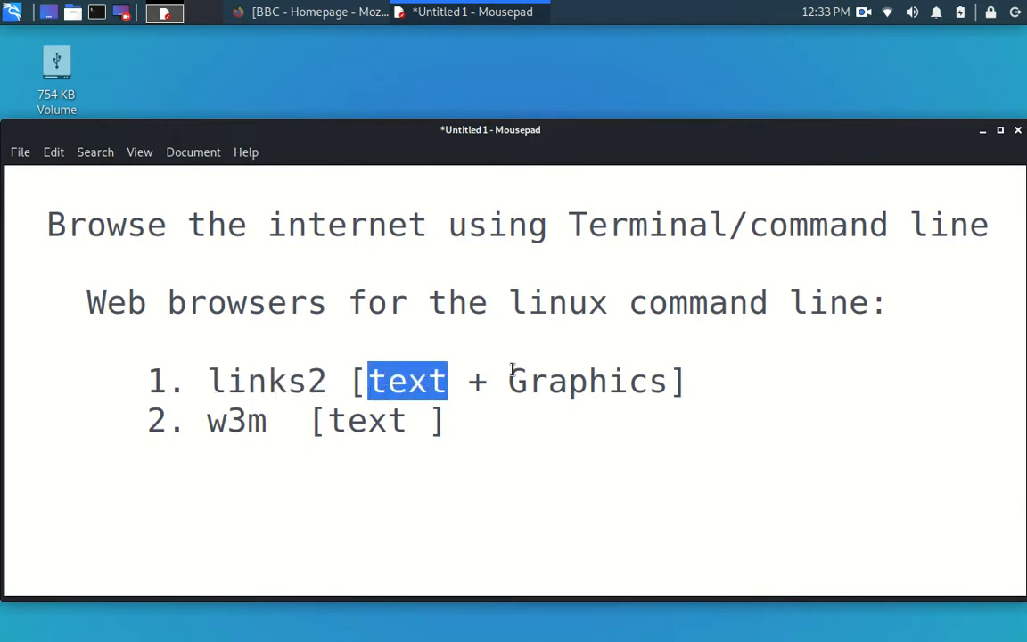
pyautogui.doubleClick(588, 380)
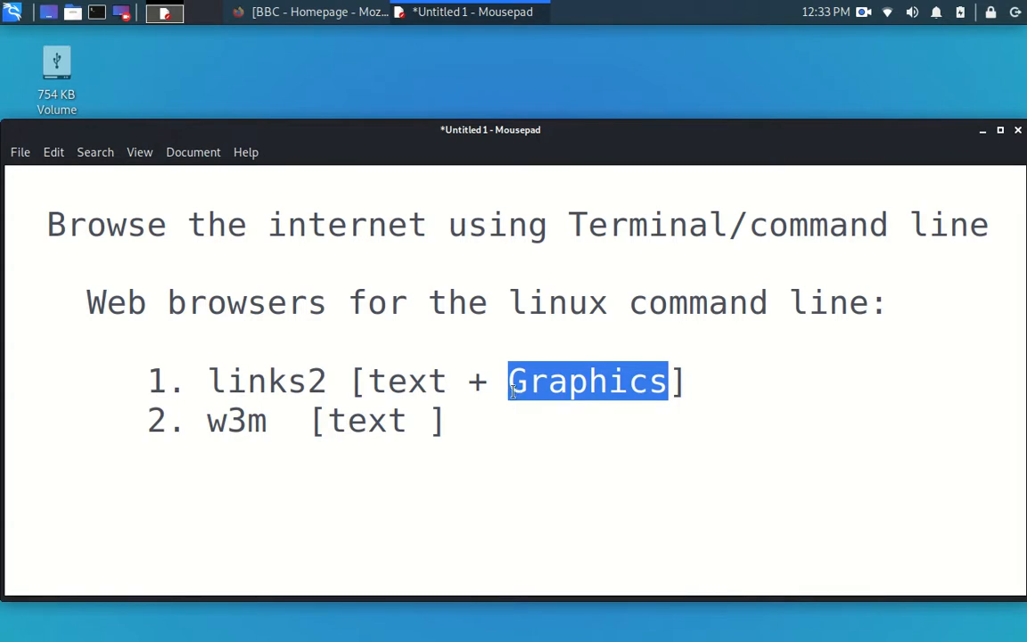
pyautogui.moveTo(465, 397)
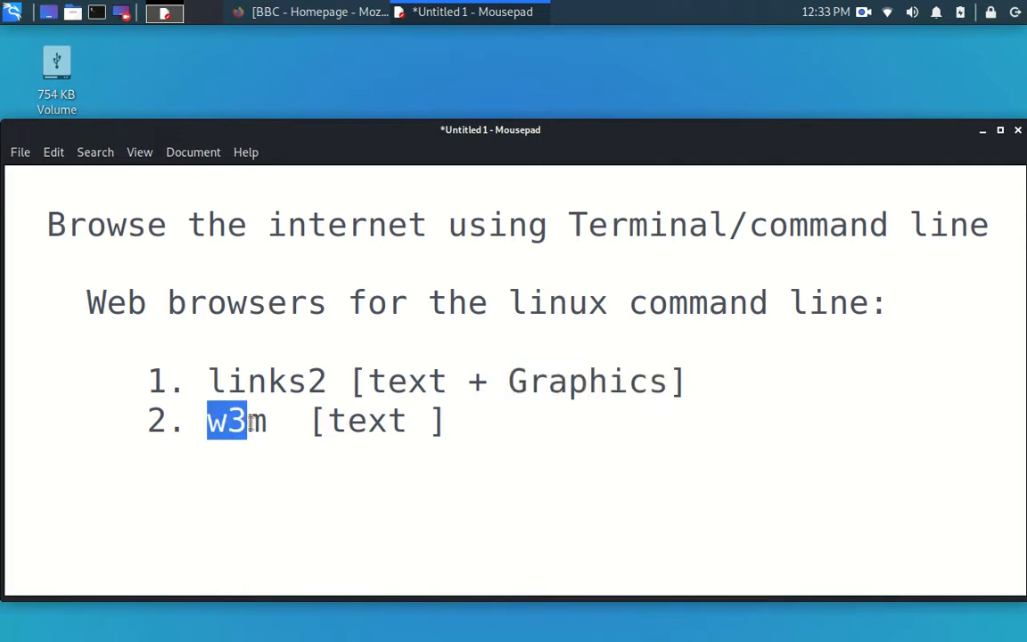
pyautogui.moveTo(248, 420); pyautogui.dragTo(265, 420)
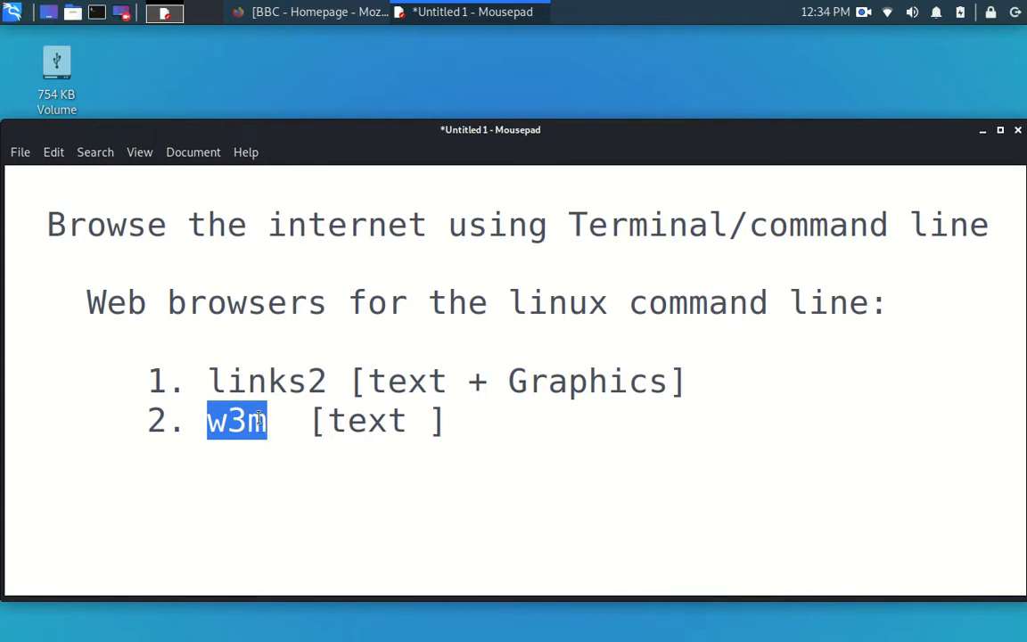
pyautogui.doubleClick(357, 420)
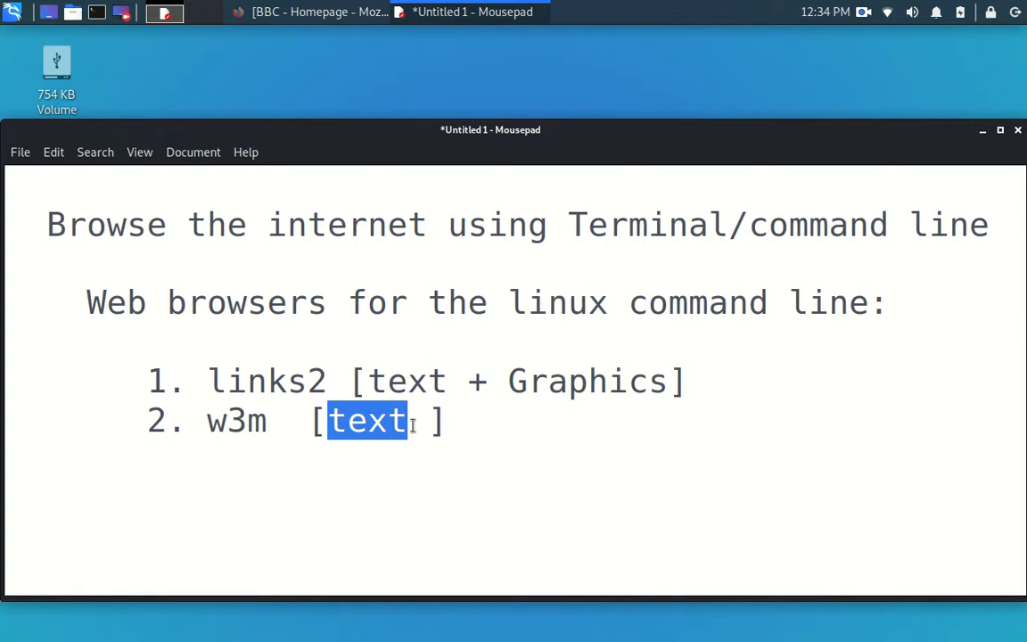
pyautogui.moveTo(56, 215)
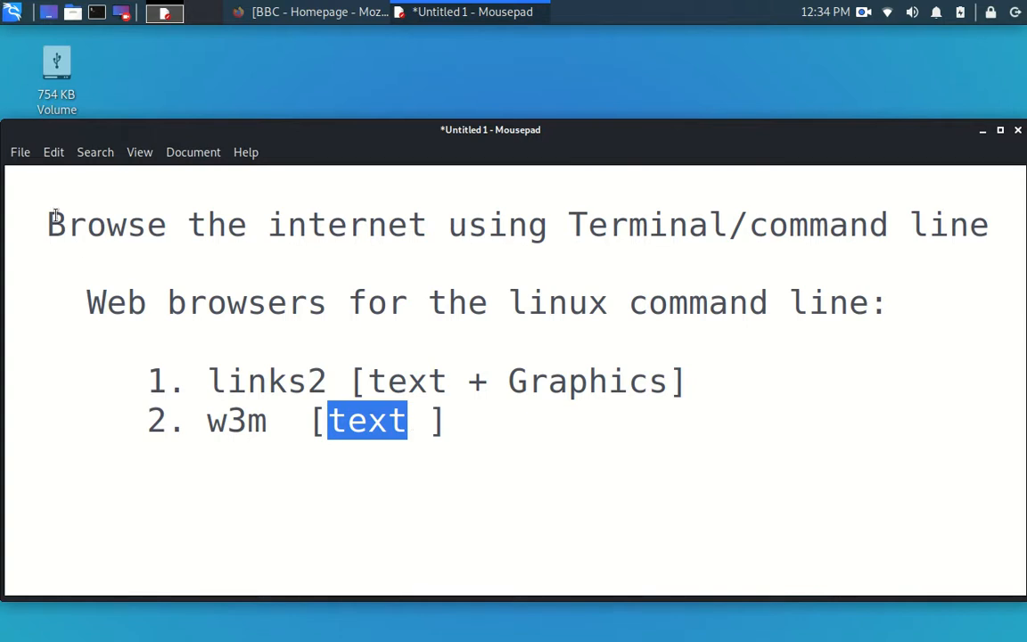
pyautogui.press('ctrl+a')
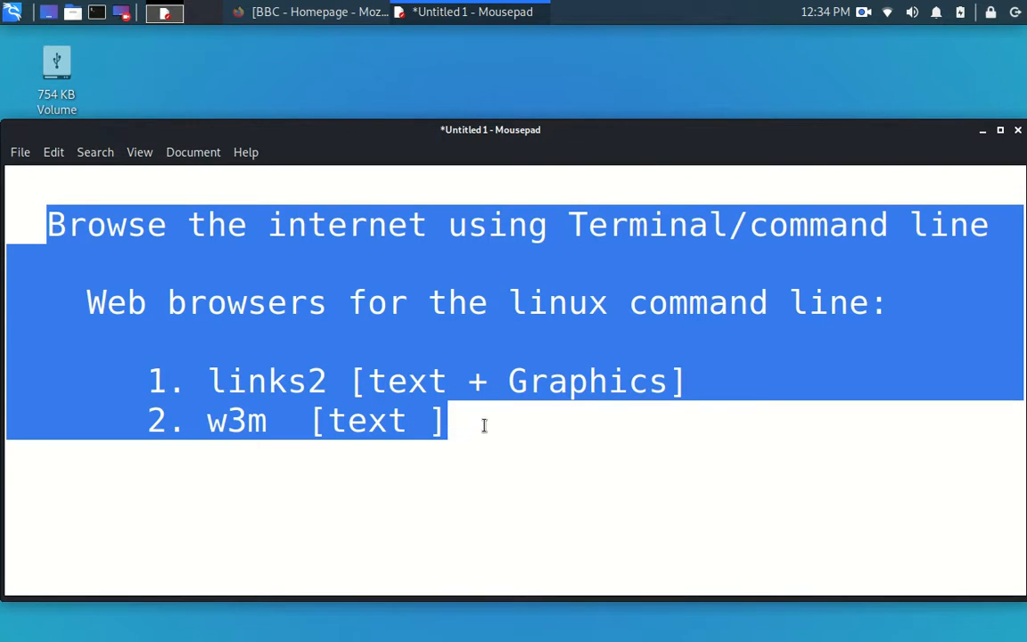
pyautogui.doubleClick(235, 420)
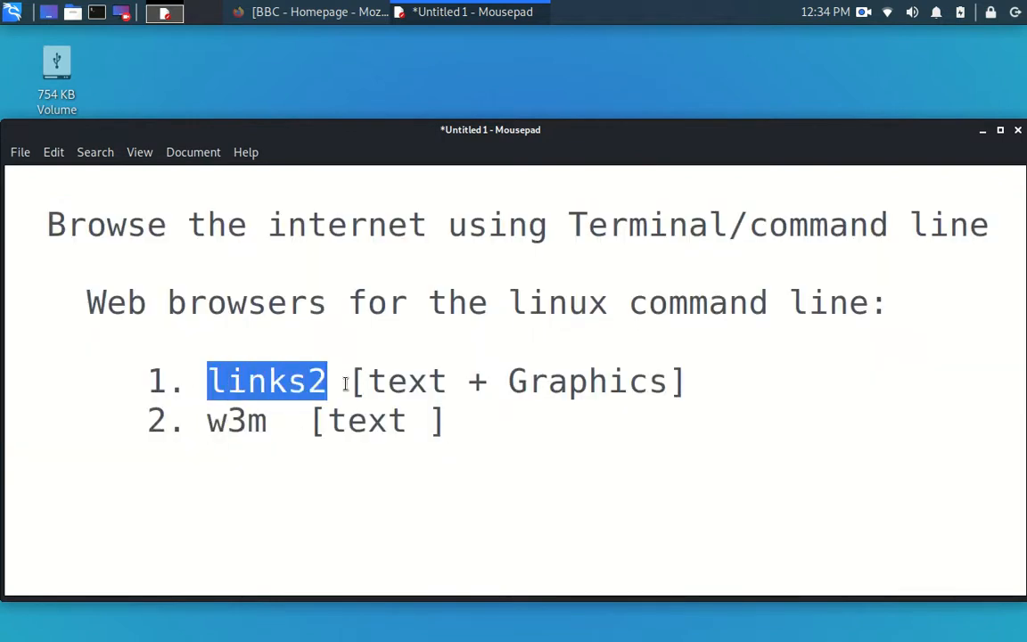
pyautogui.moveTo(327, 381); pyautogui.dragTo(685, 382)
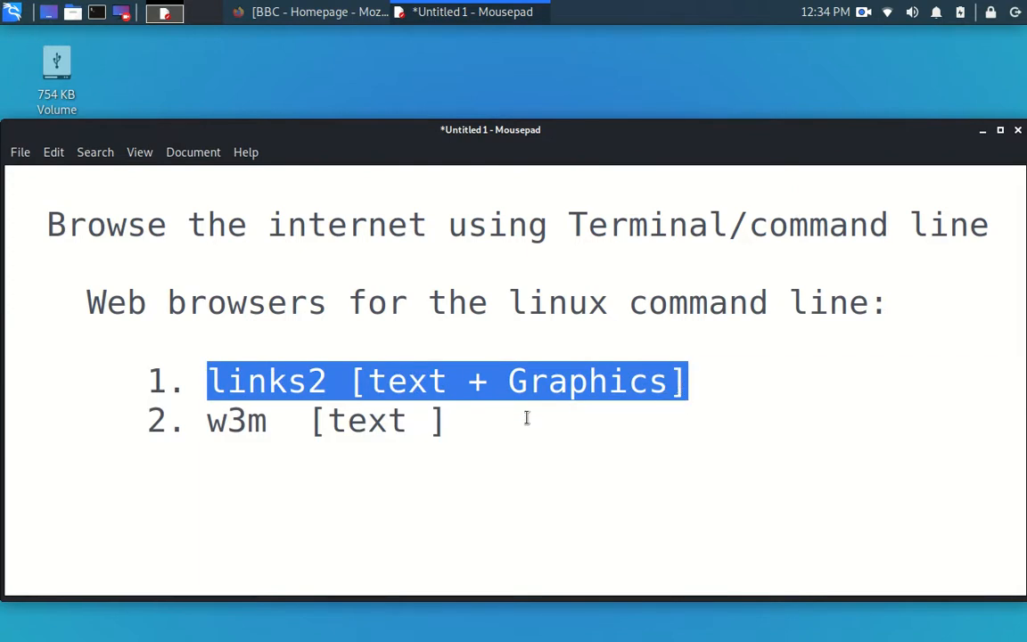
pyautogui.click(450, 421)
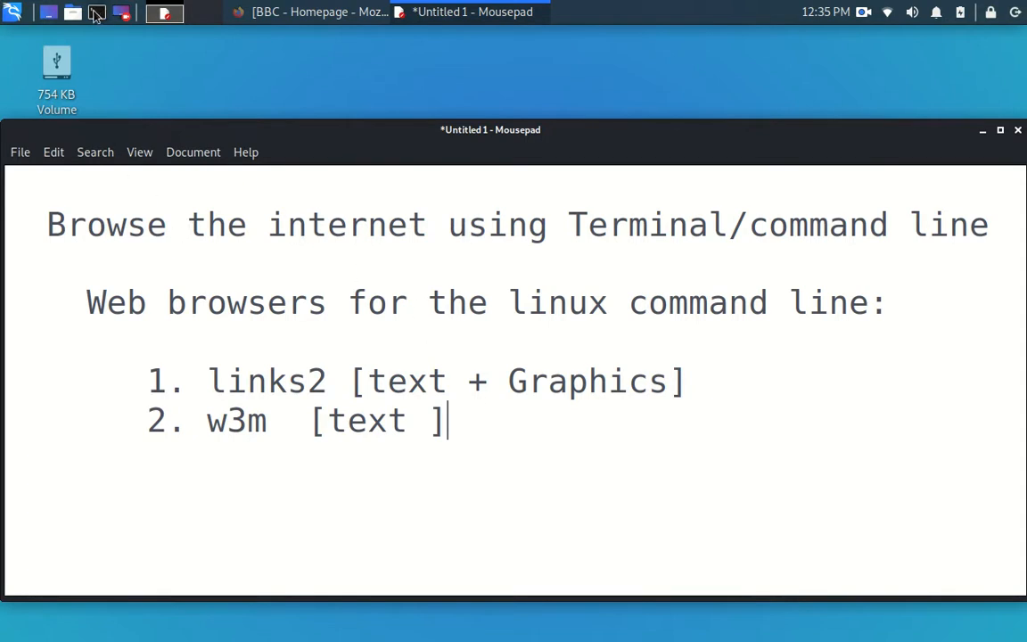
pyautogui.moveTo(97, 13)
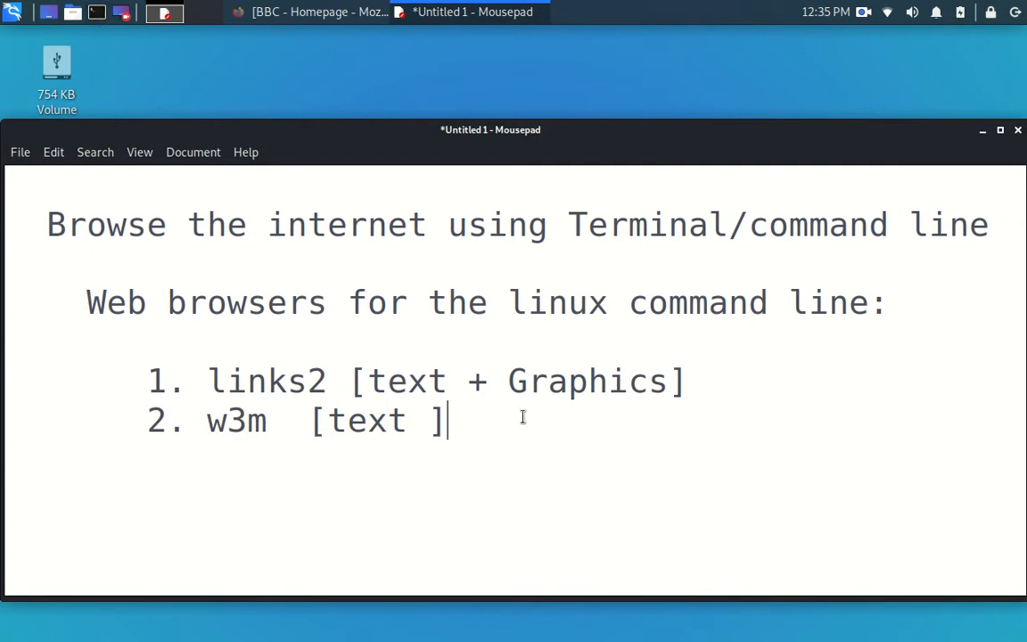
pyautogui.moveTo(51, 9)
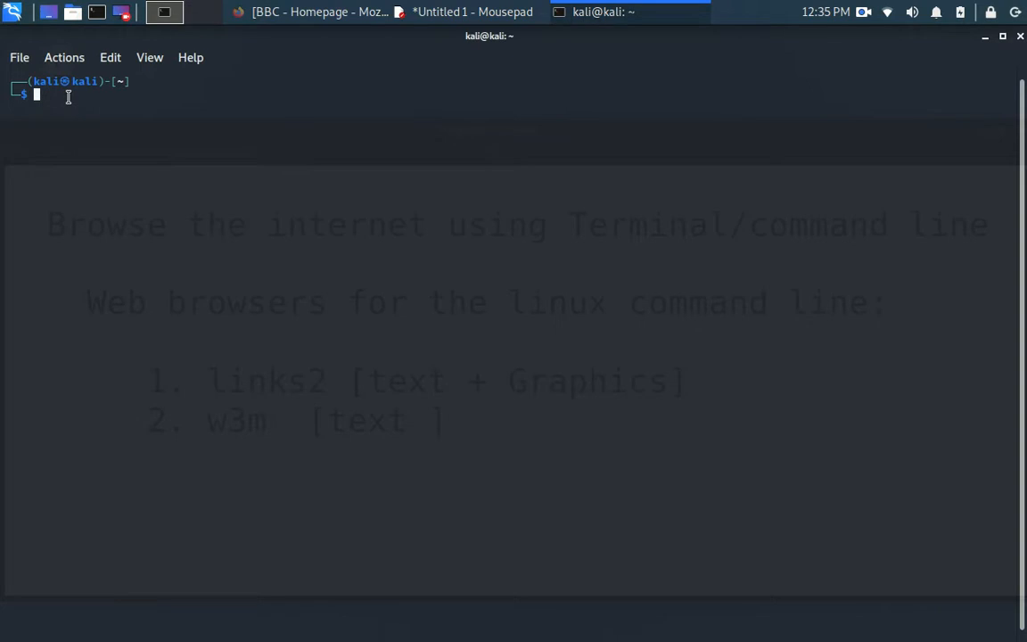
# Install links2 with sudo apt install and confirm version 2.21-1 is listed as installed.
pyautogui.write('sudo apt install links2')
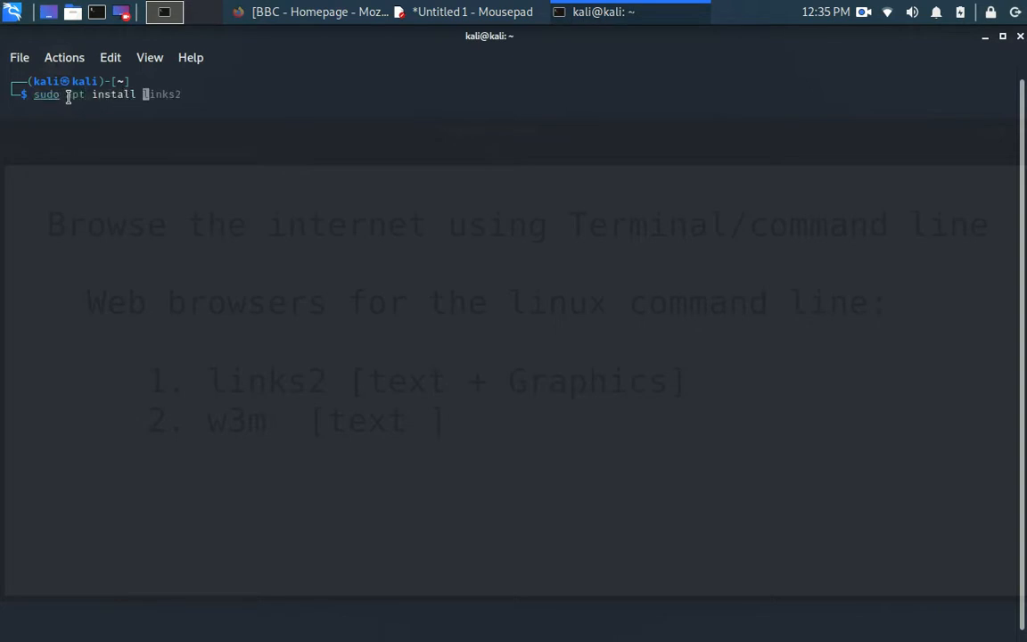
pyautogui.press('Return')
pyautogui.write('apt list')
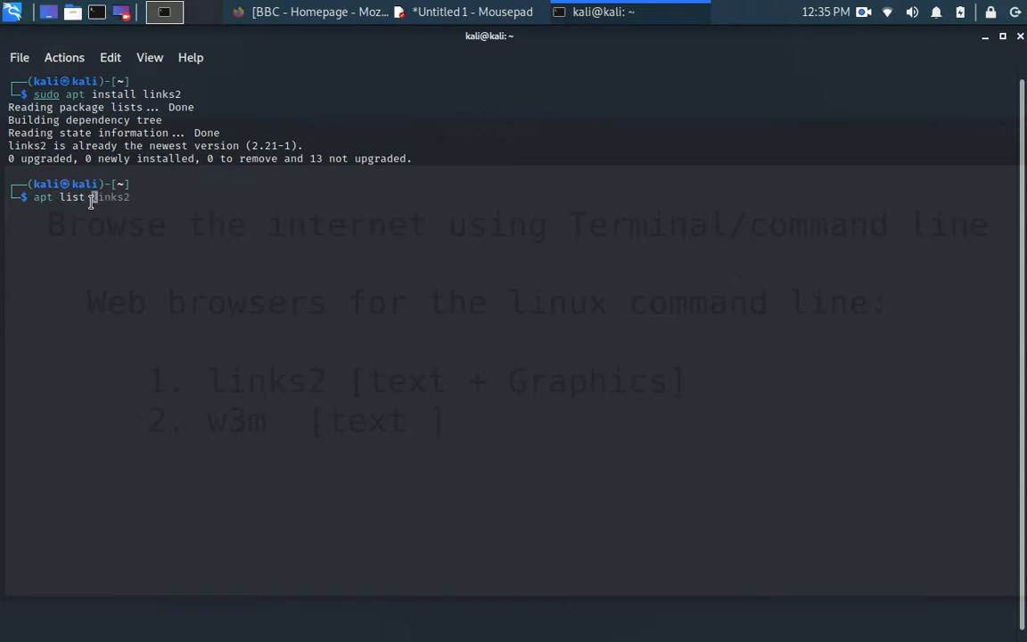
pyautogui.press('Return')
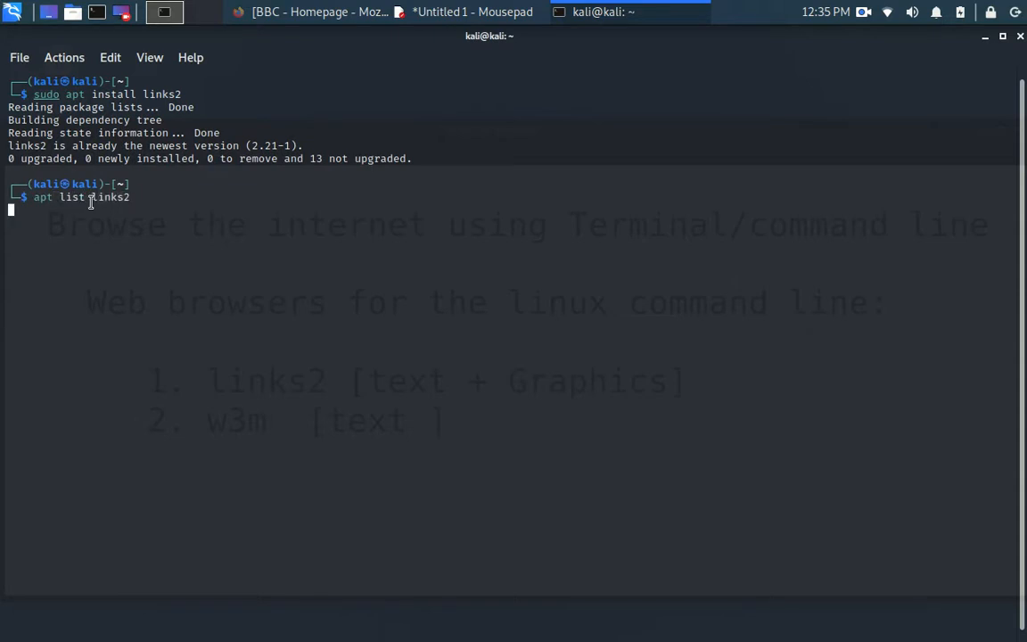
pyautogui.press('Return')
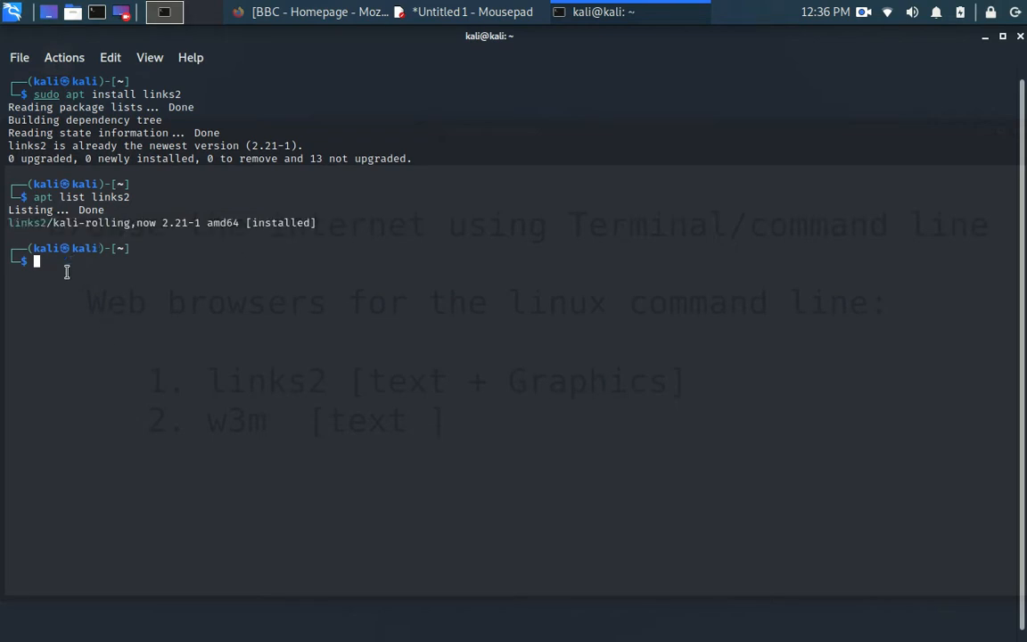
# Bring the Firefox BBC homepage window forward, then return to the terminal.
pyautogui.click(316, 11)
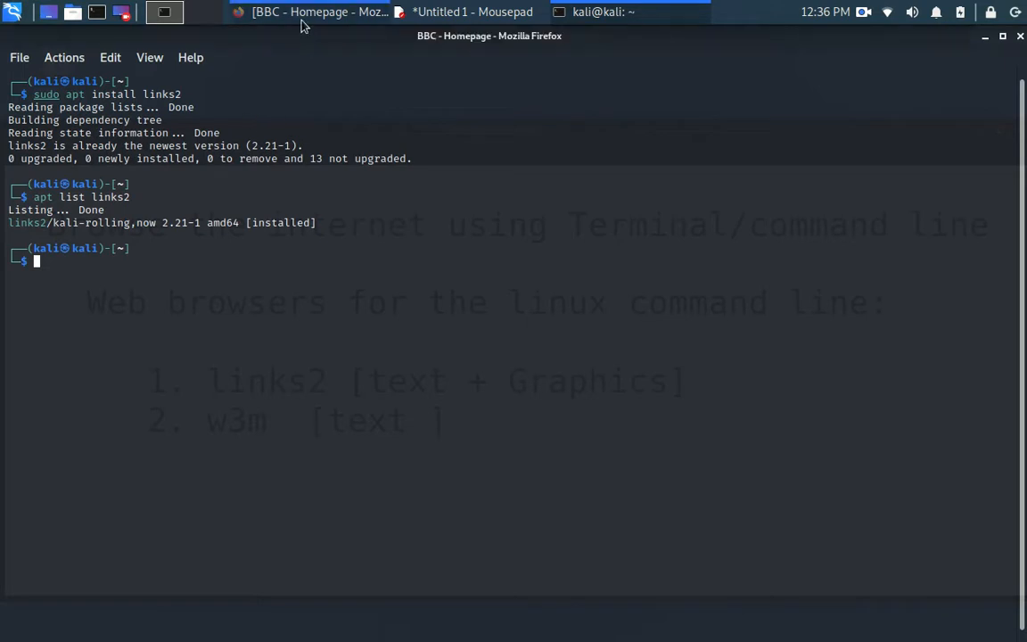
pyautogui.click(312, 11)
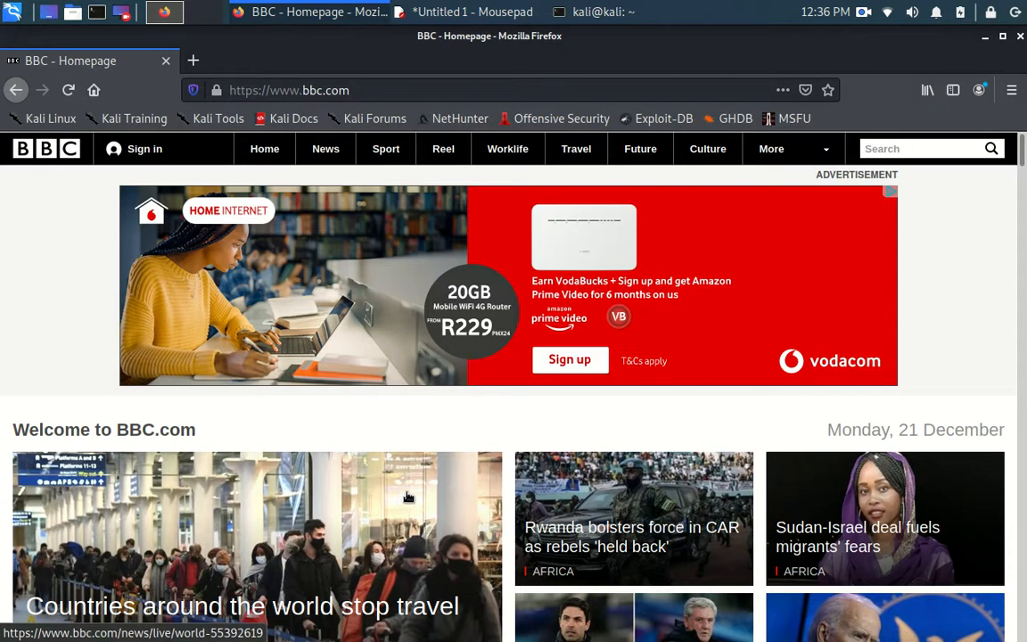
pyautogui.moveTo(416, 483)
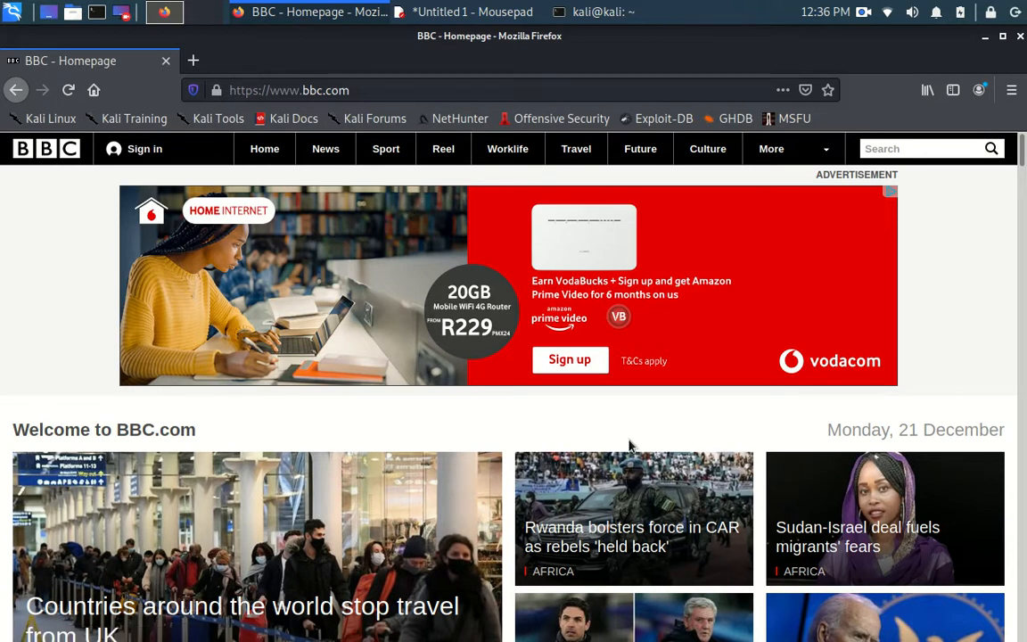
pyautogui.moveTo(268, 107)
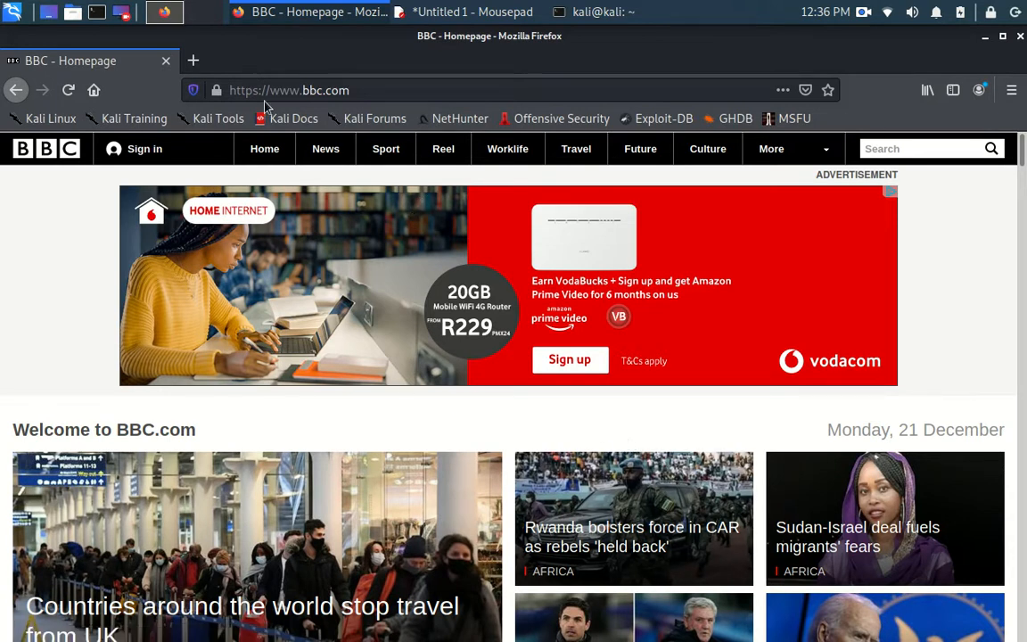
pyautogui.click(164, 11)
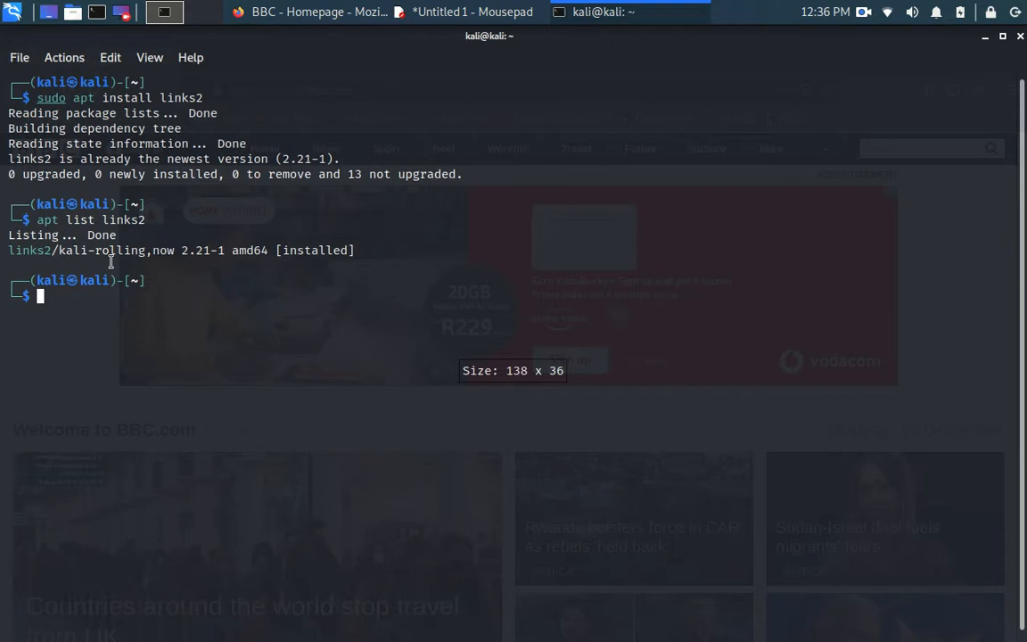
pyautogui.moveTo(163, 324)
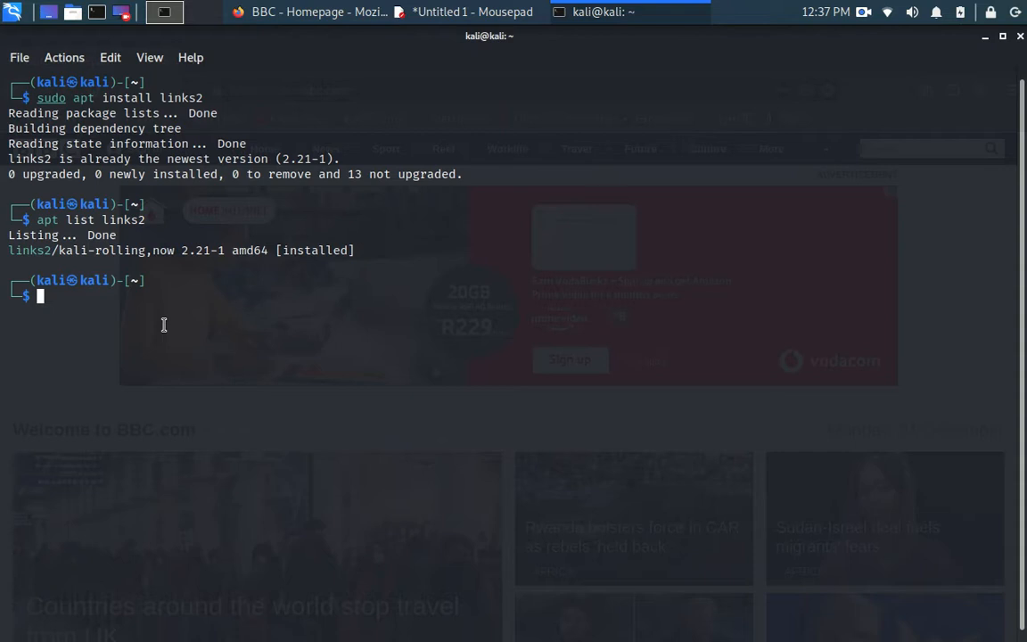
pyautogui.moveTo(143, 318)
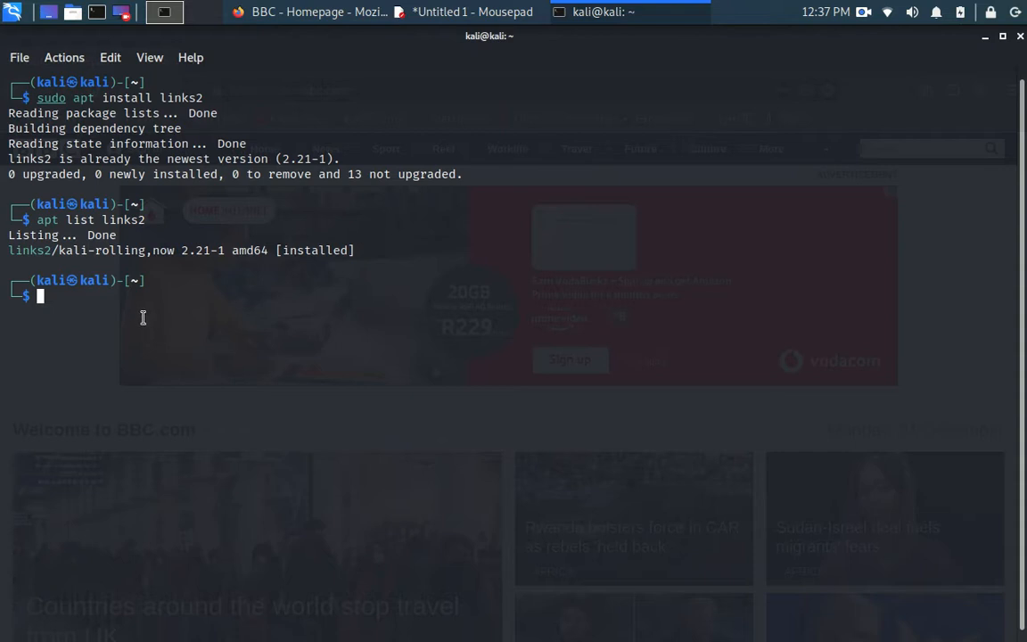
pyautogui.moveTo(140, 314)
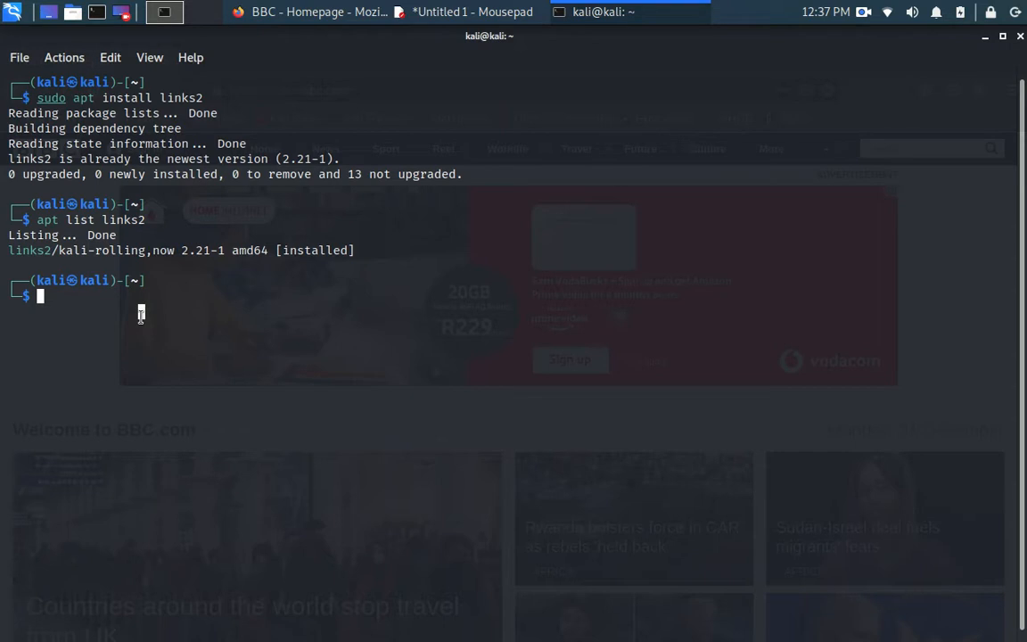
# Open google.com in links2 and dismiss the Welcome notice.
pyautogui.write('links2')
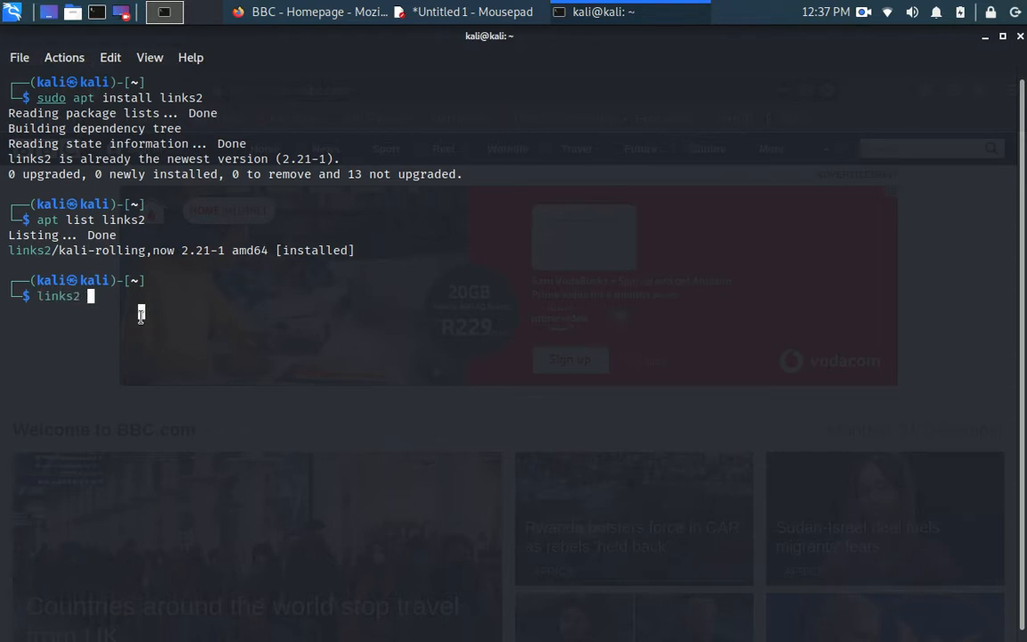
pyautogui.write('goog')
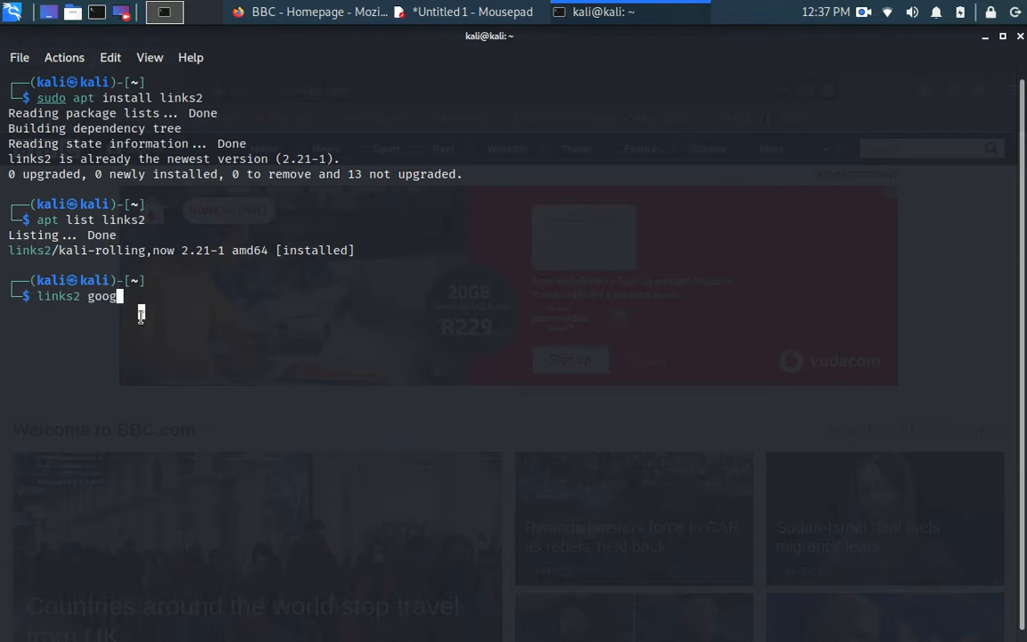
pyautogui.write('le.co')
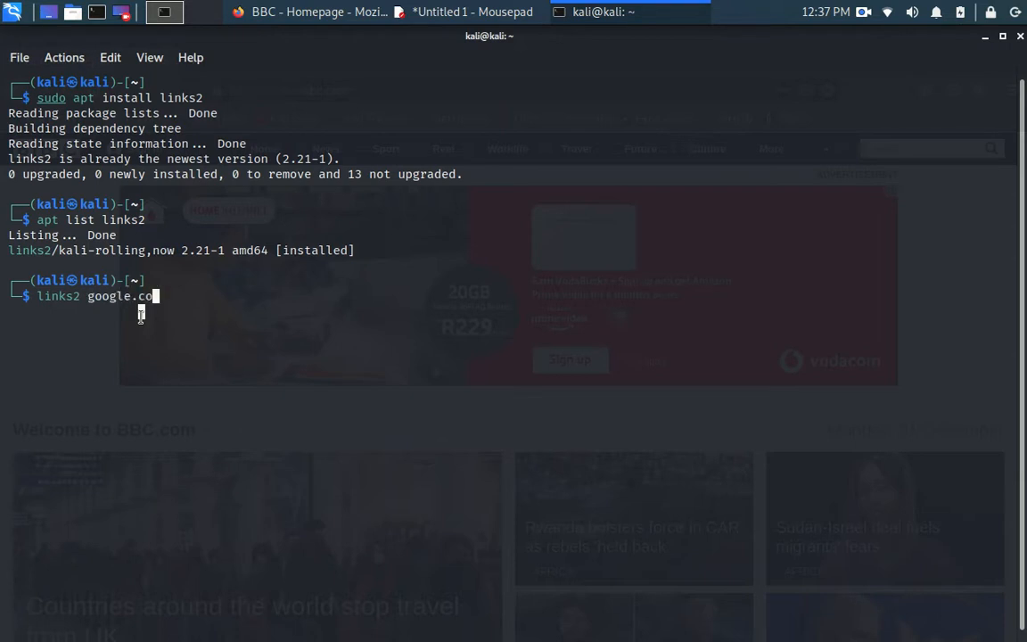
pyautogui.write('m')
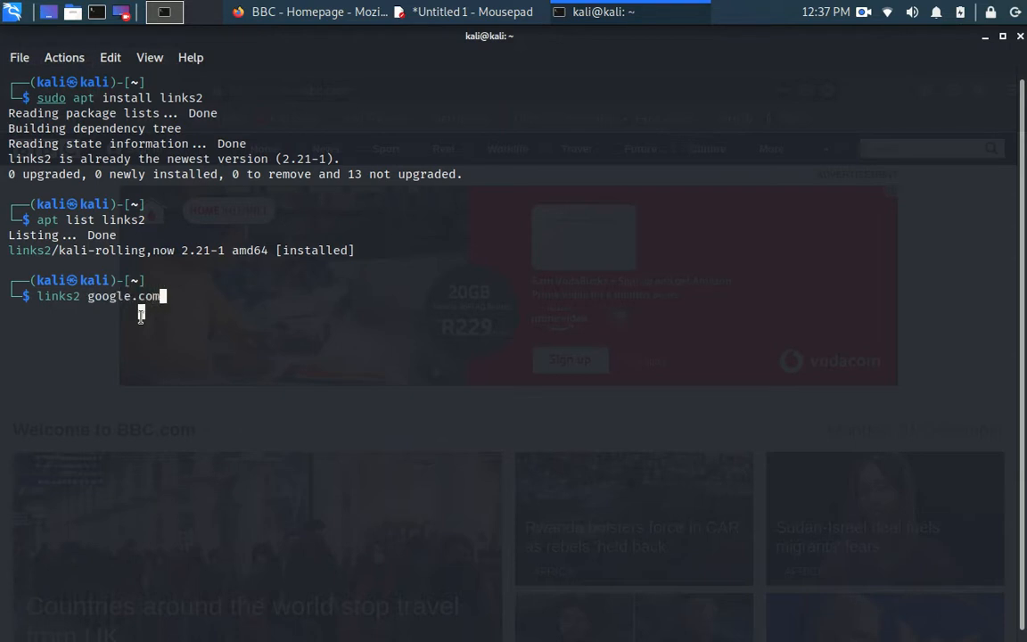
pyautogui.press('Return')
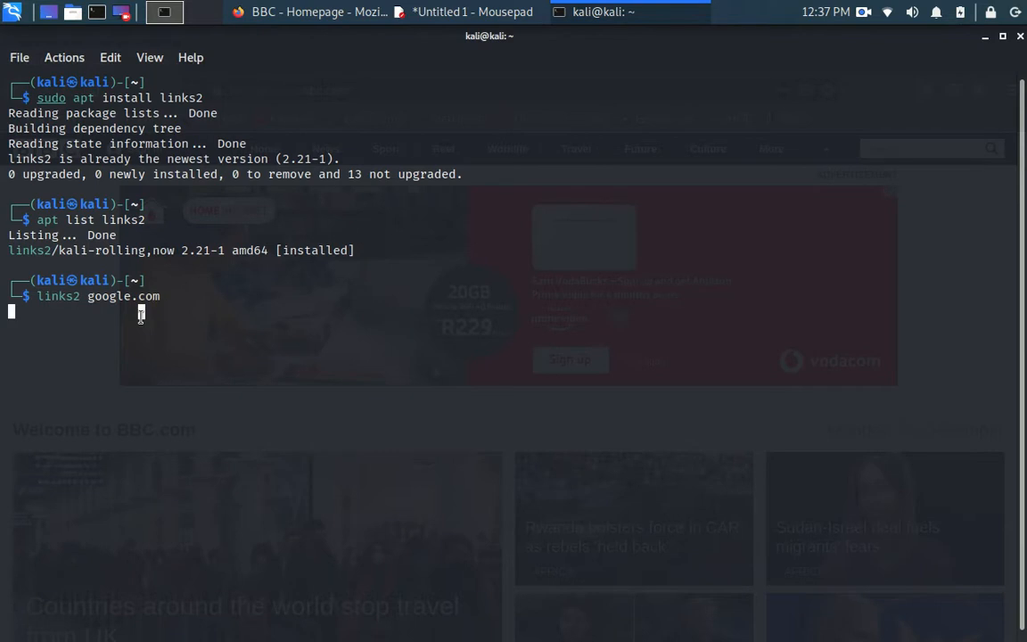
pyautogui.press('Return')
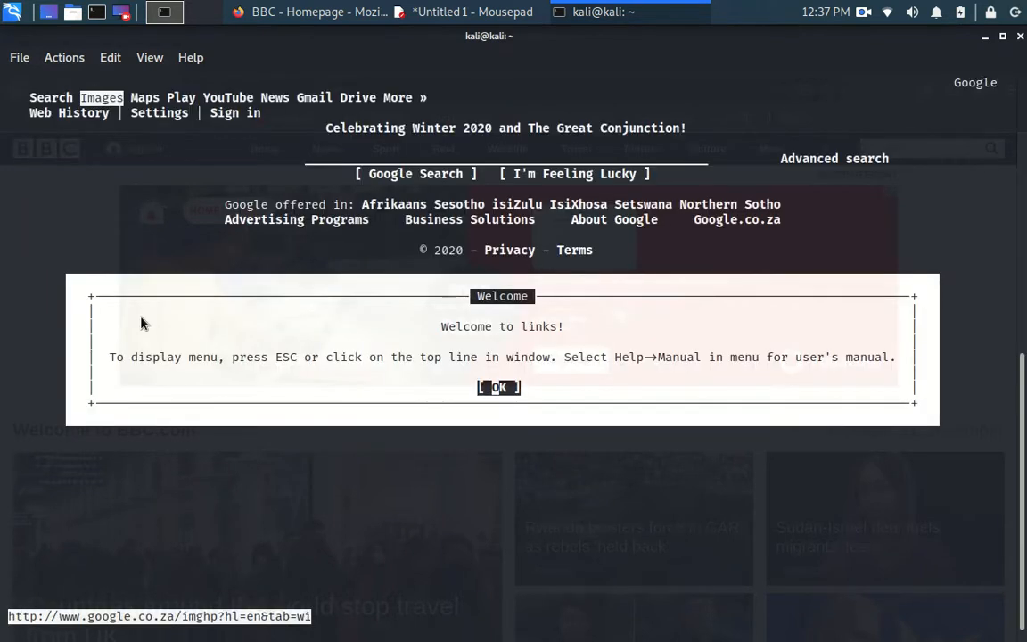
pyautogui.moveTo(294, 370)
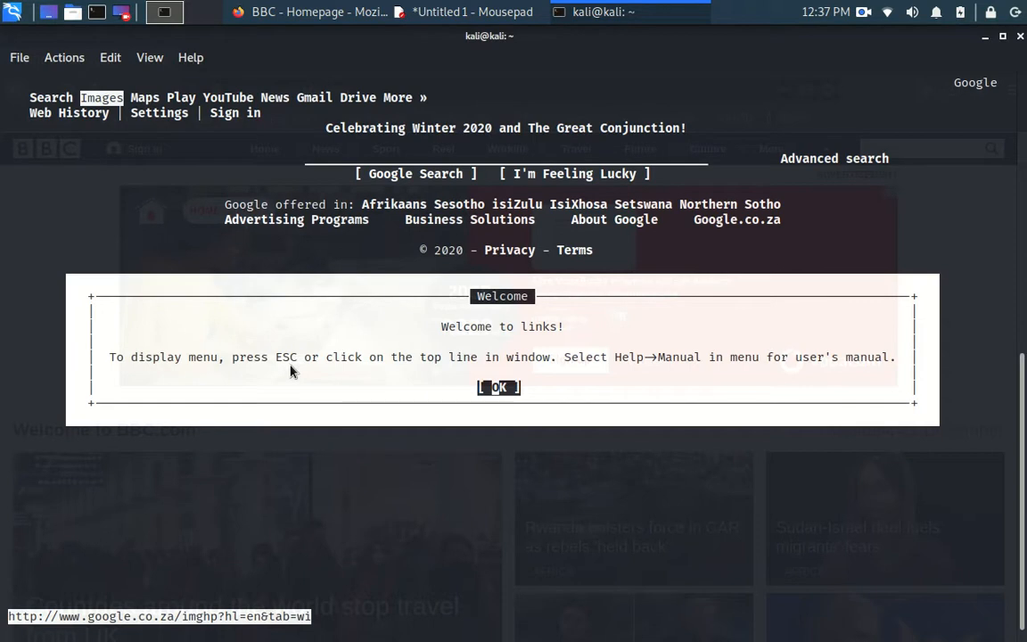
pyautogui.moveTo(321, 375)
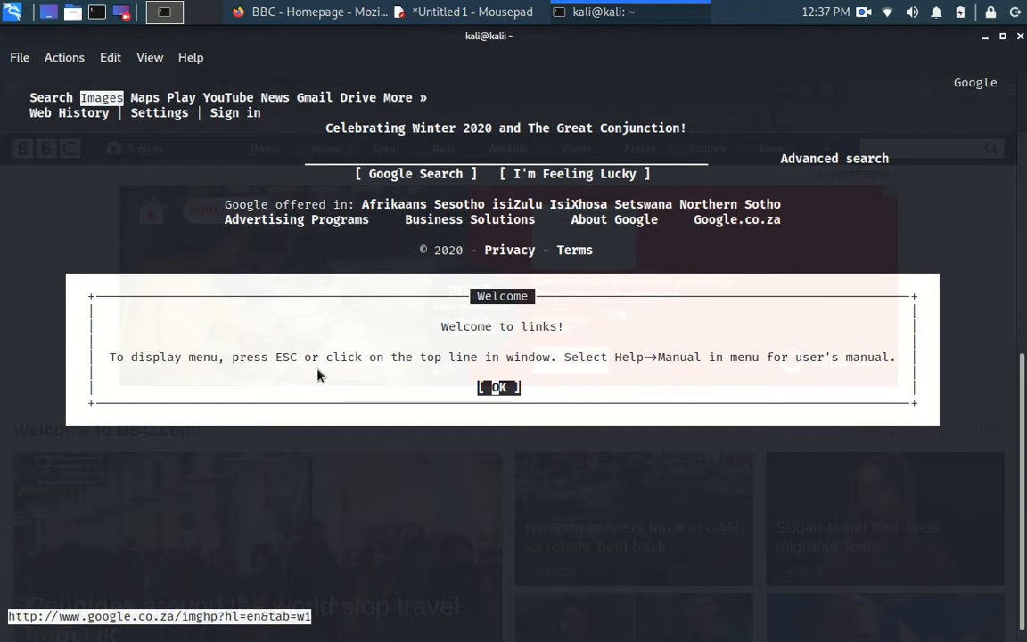
pyautogui.moveTo(436, 376)
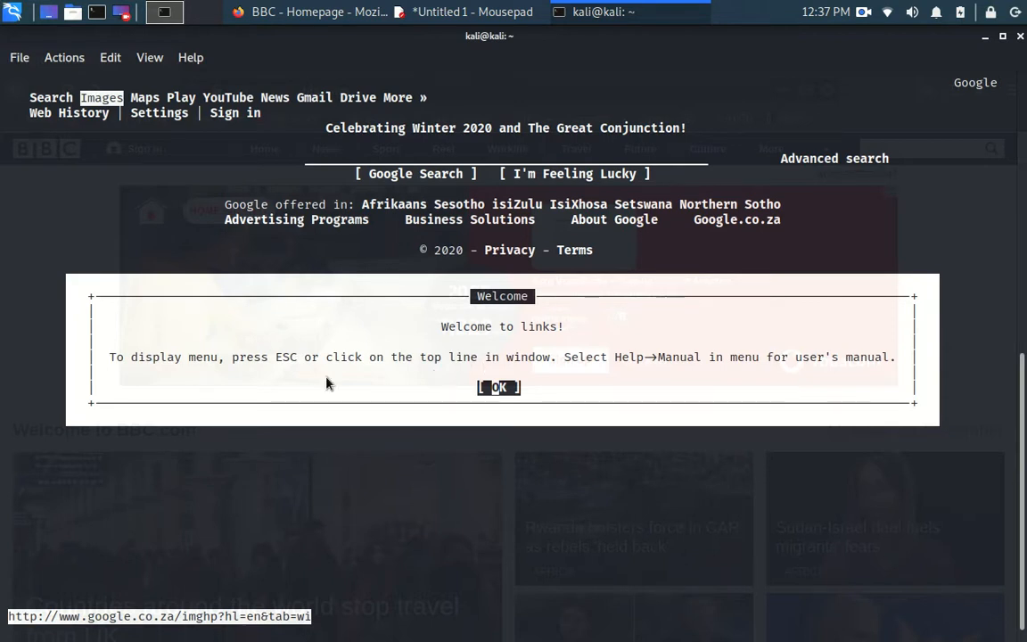
pyautogui.click(499, 387)
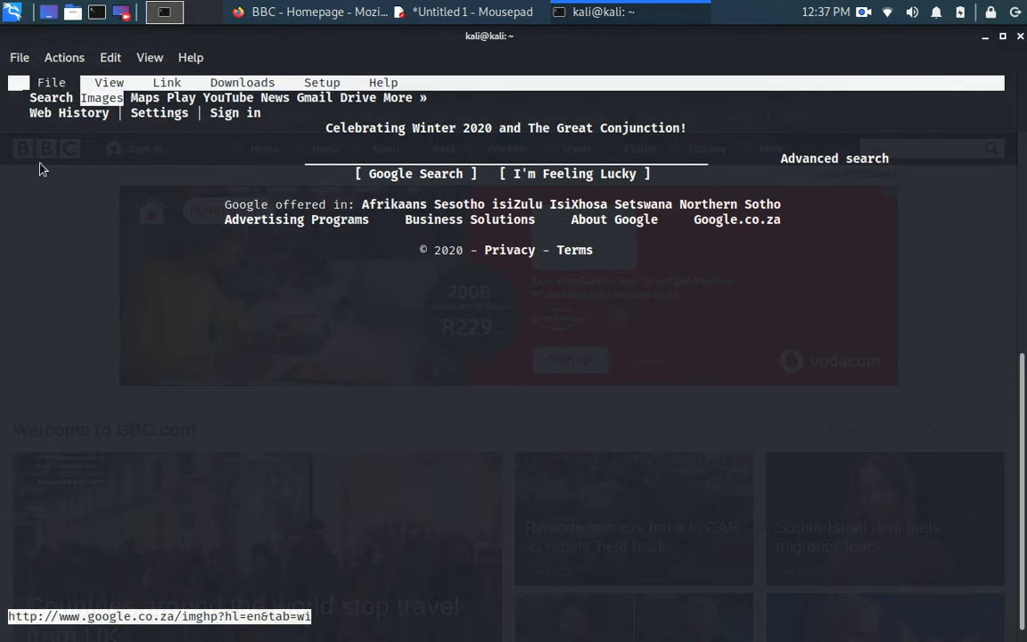
pyautogui.click(51, 81)
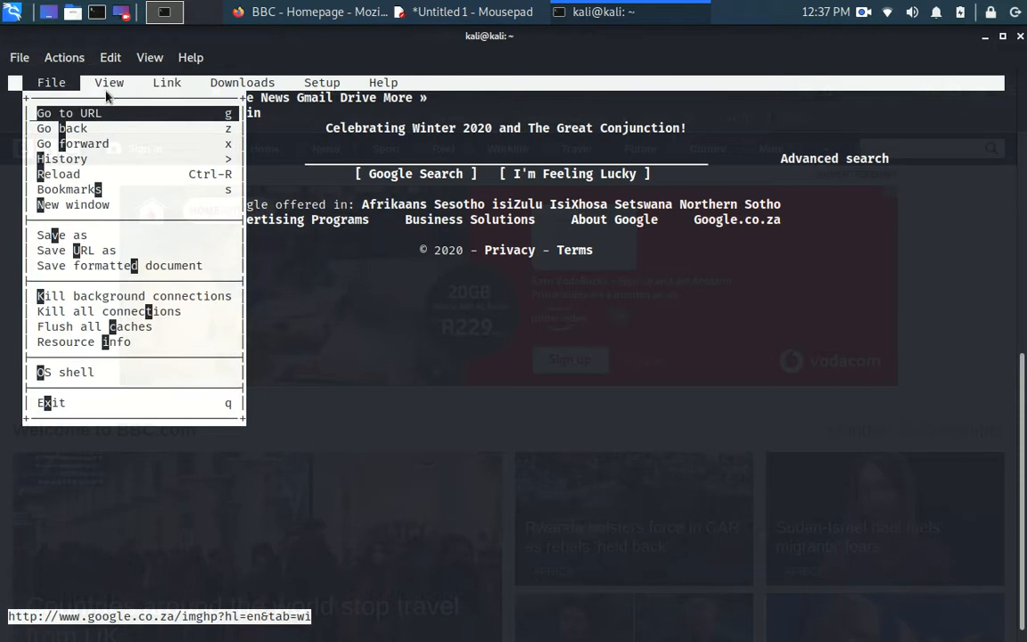
pyautogui.click(109, 82)
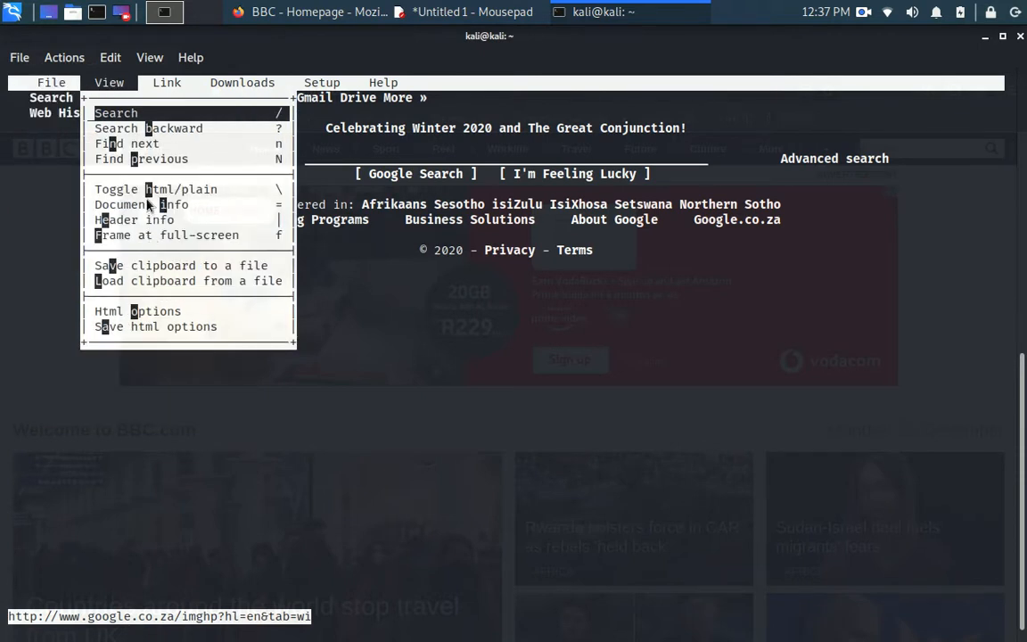
pyautogui.click(167, 82)
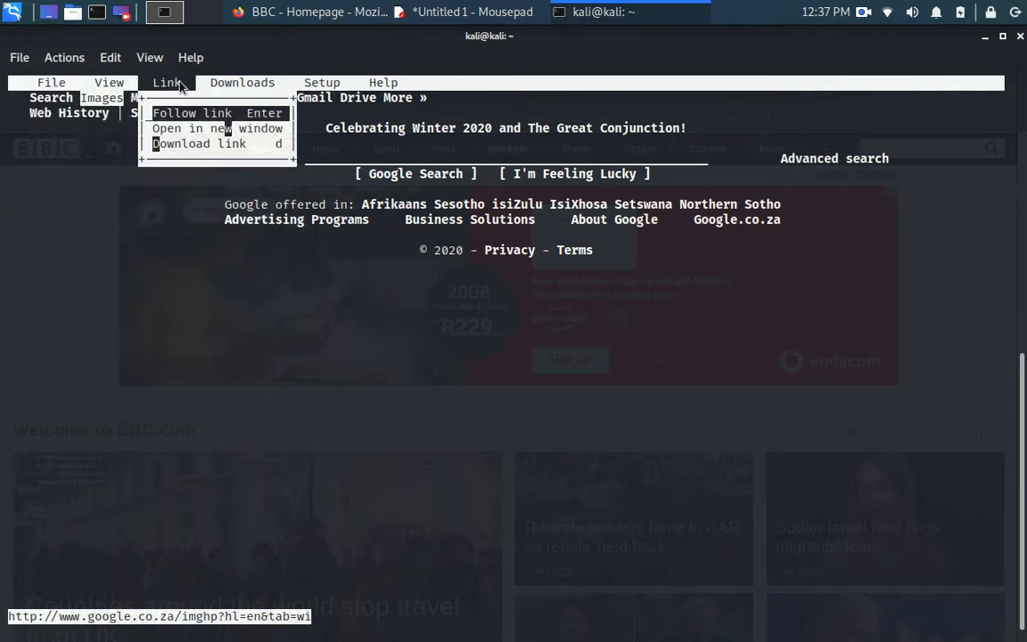
pyautogui.click(322, 82)
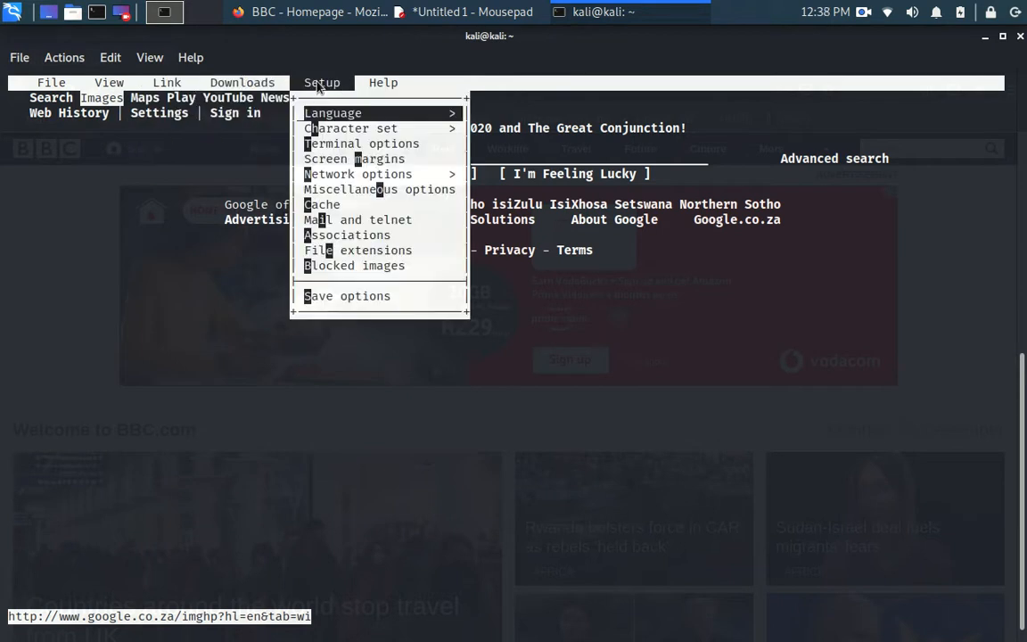
pyautogui.moveTo(345, 174)
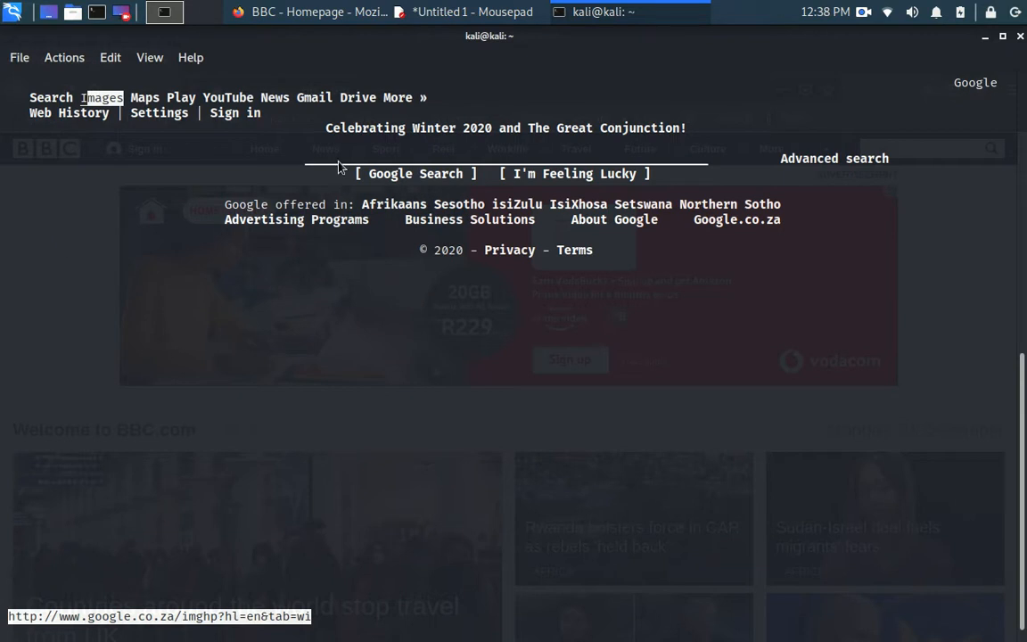
pyautogui.moveTo(344, 160)
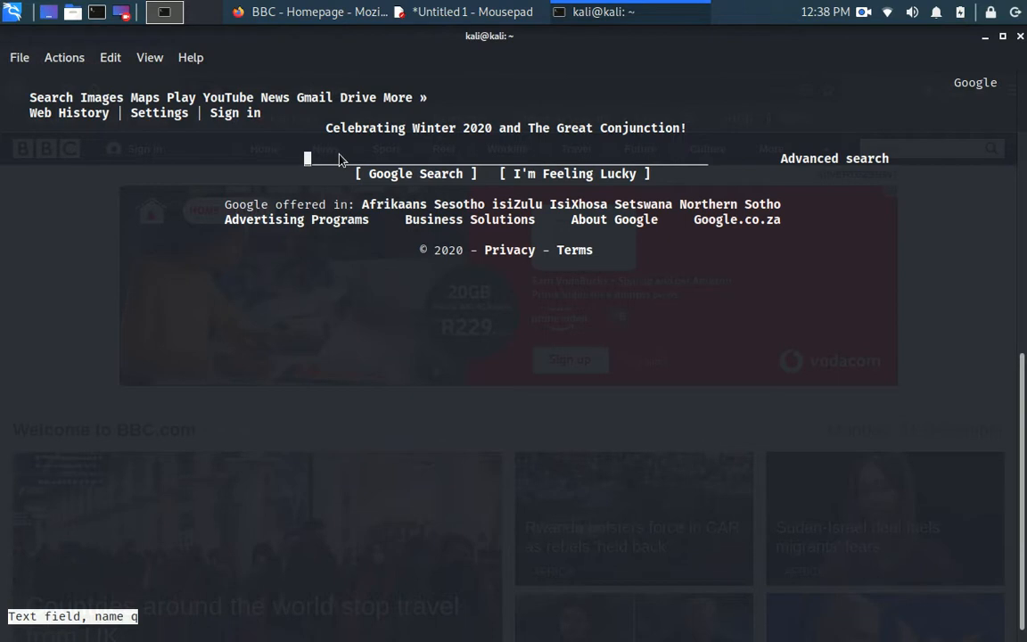
# Search Google for 'how to make a robot' and scroll to the Instructables DIY Robot tutorial.
pyautogui.write('how to make a robot')
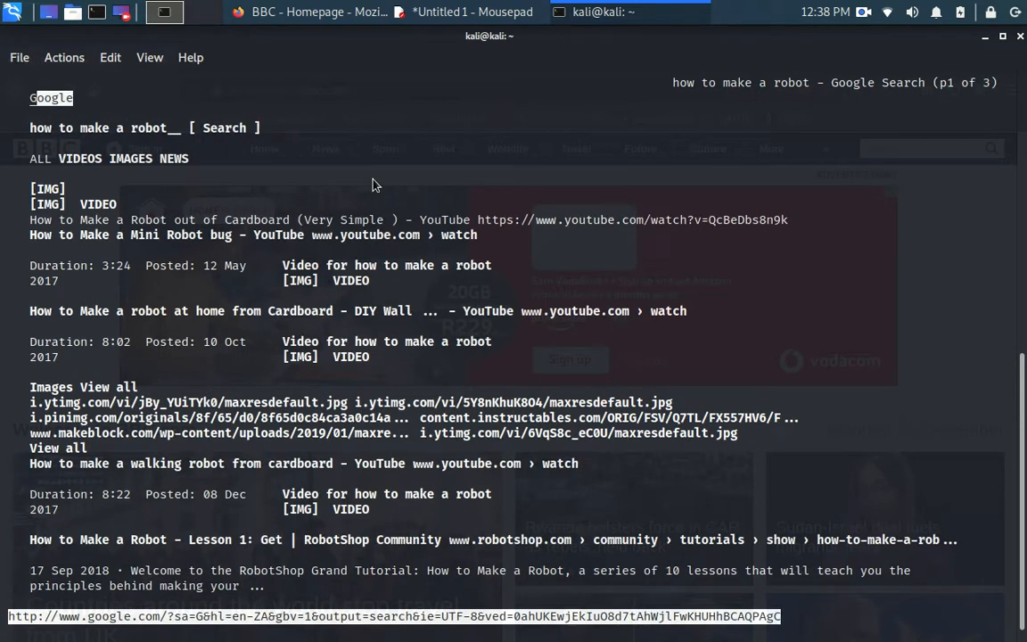
pyautogui.moveTo(225, 428)
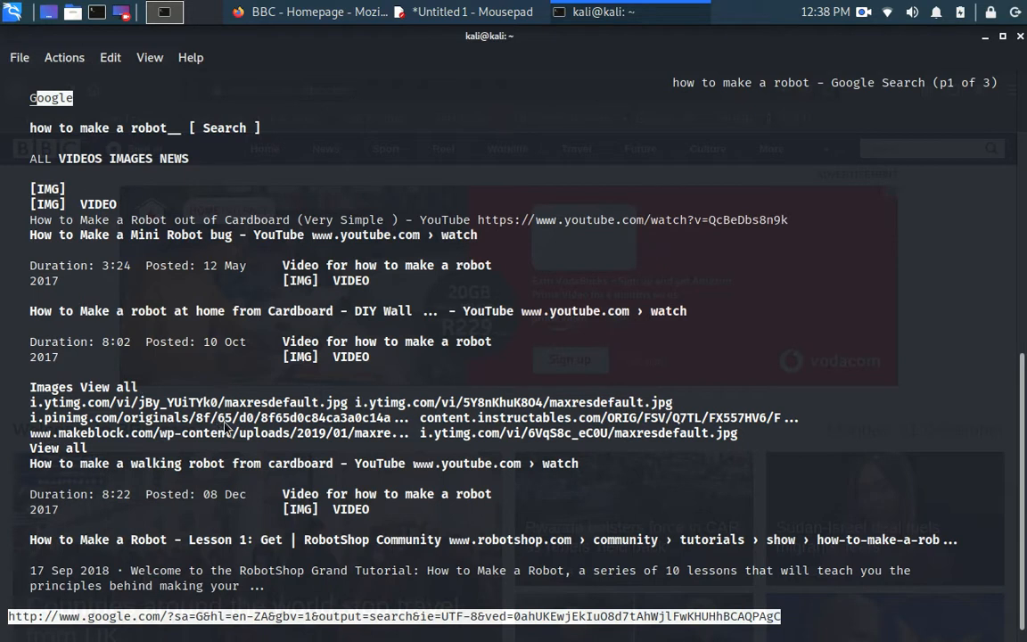
pyautogui.scroll(-3)
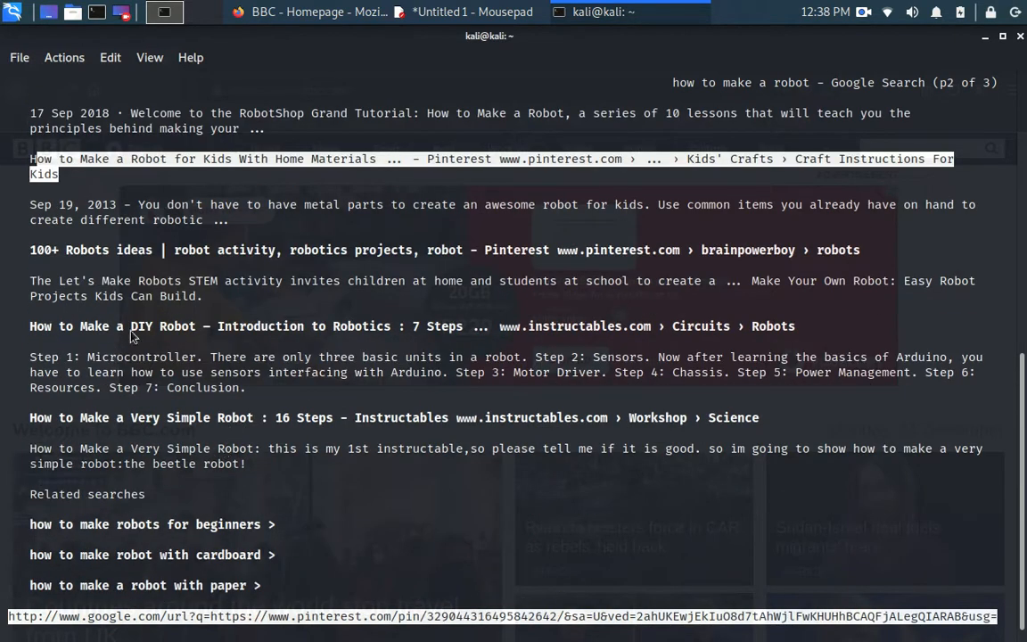
pyautogui.moveTo(338, 330)
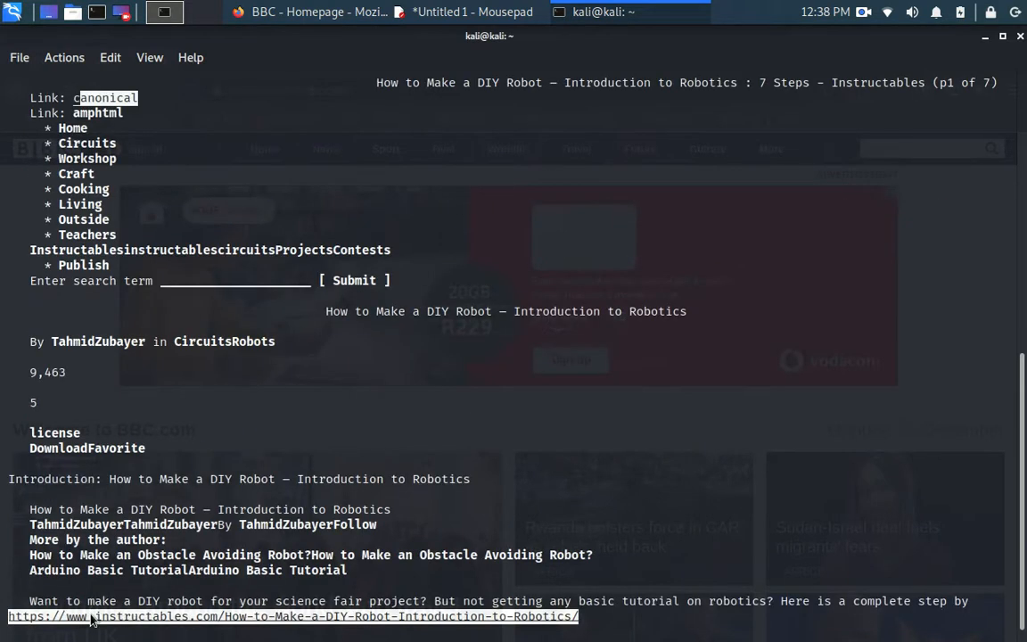
pyautogui.scroll(-3)
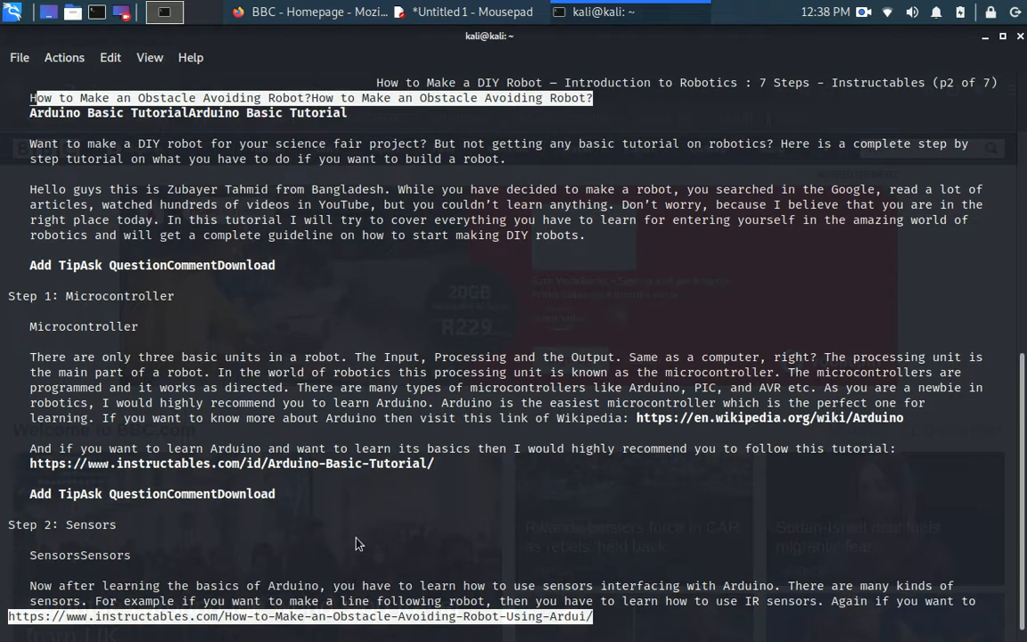
pyautogui.moveTo(352, 585)
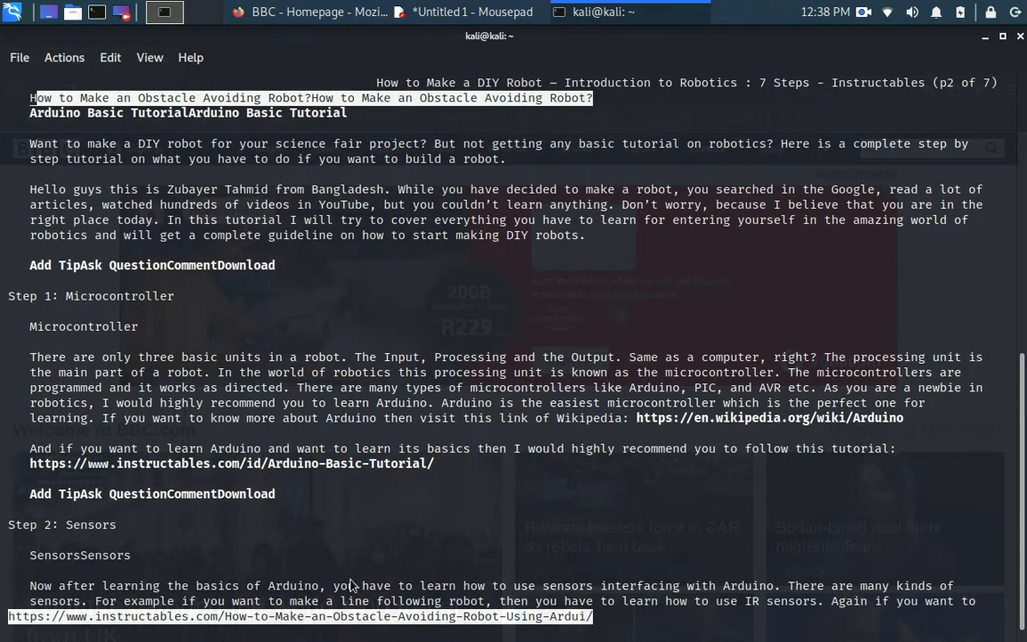
# Quit the text browser and relaunch Google in graphics mode with 'links2 -g google.com'.
pyautogui.press('q')
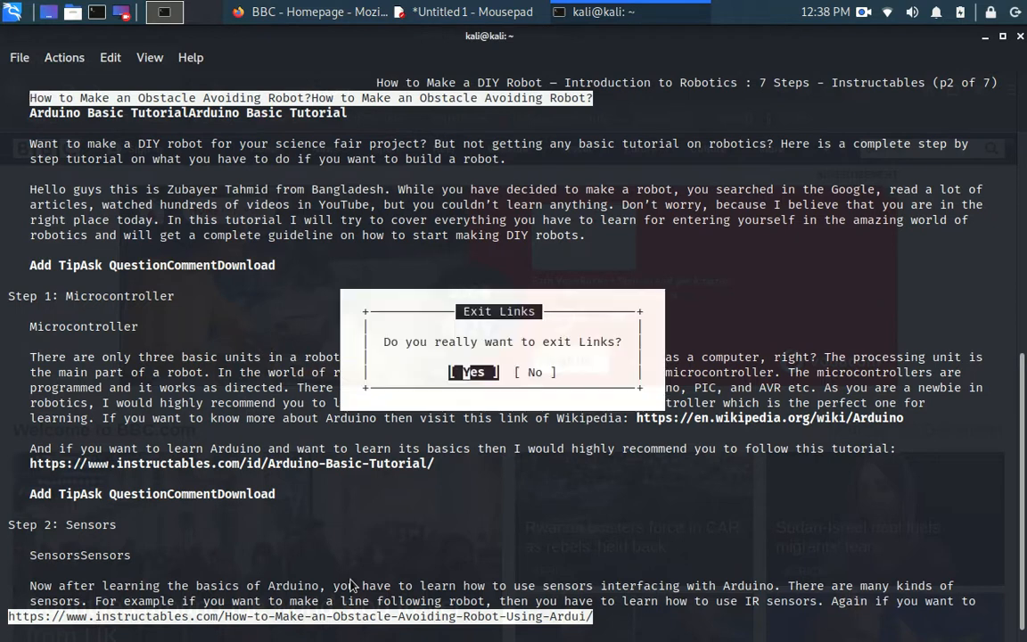
pyautogui.moveTo(421, 528)
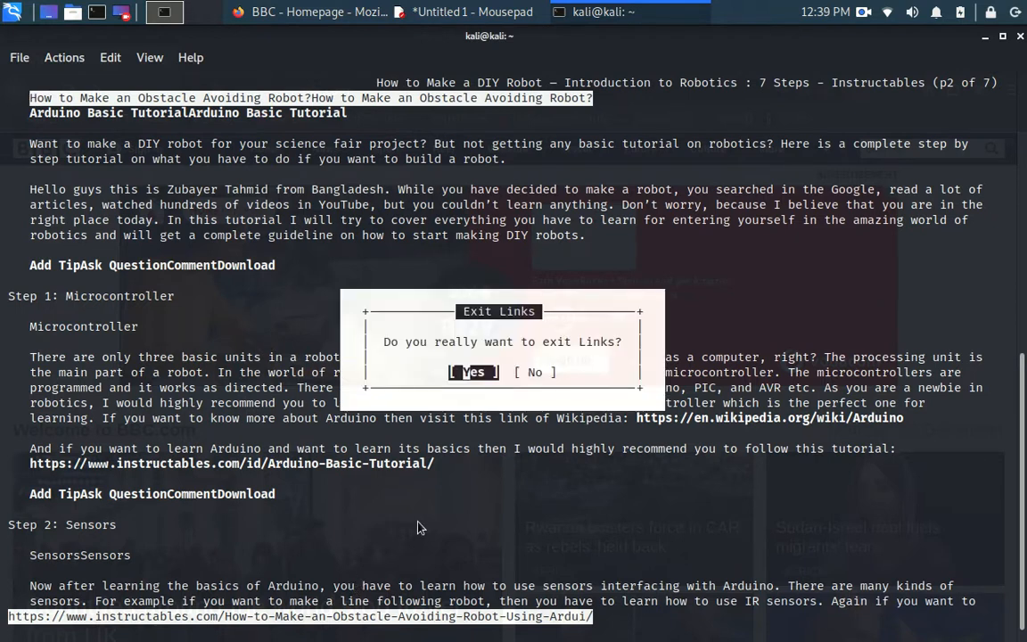
pyautogui.click(472, 371)
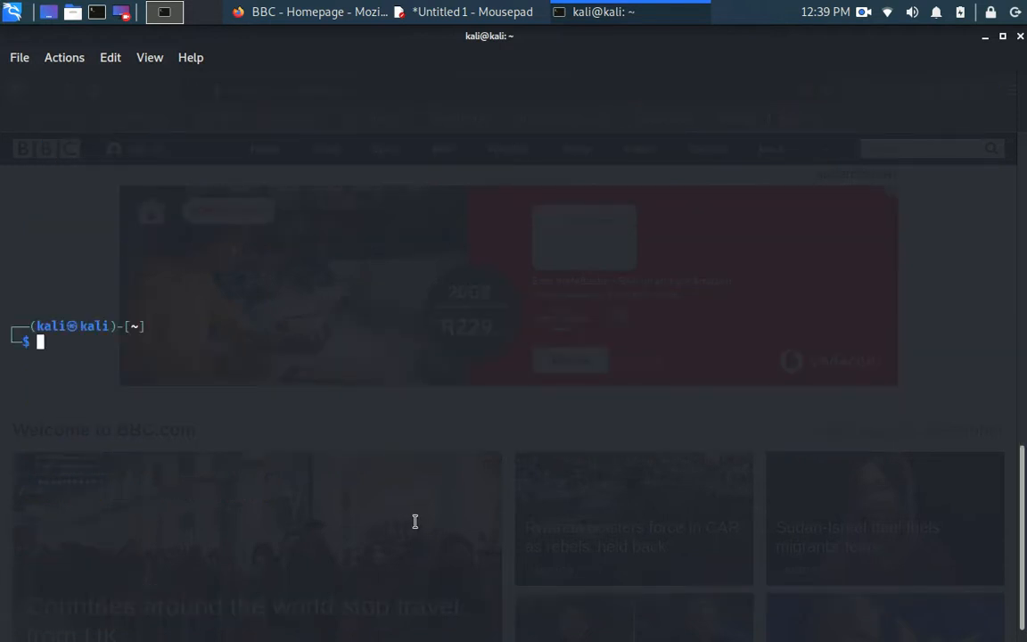
pyautogui.write('links2 google.com')
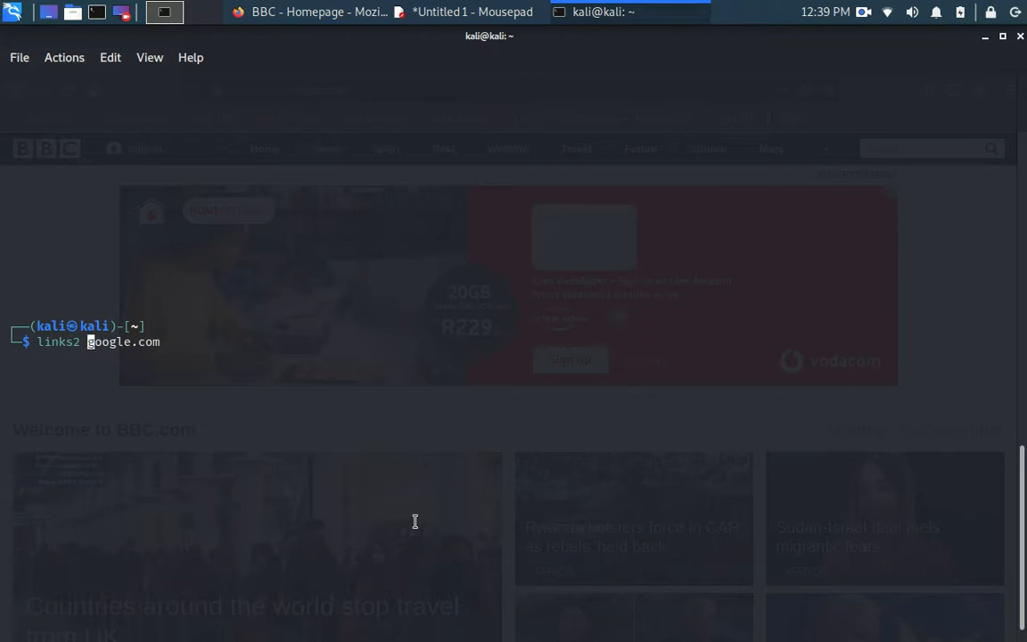
pyautogui.write('-g')
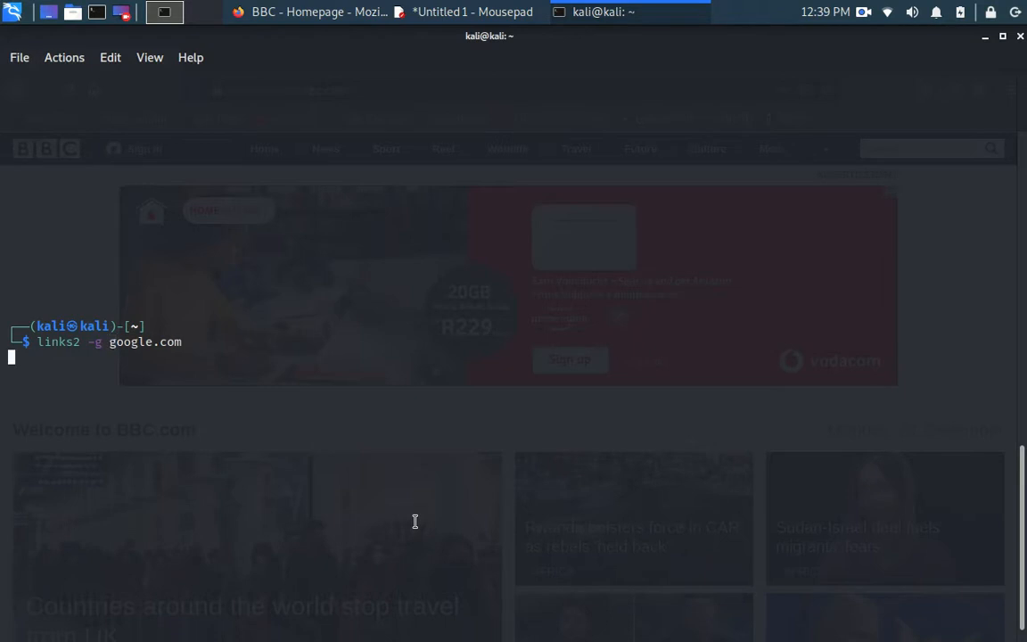
pyautogui.press('Return')
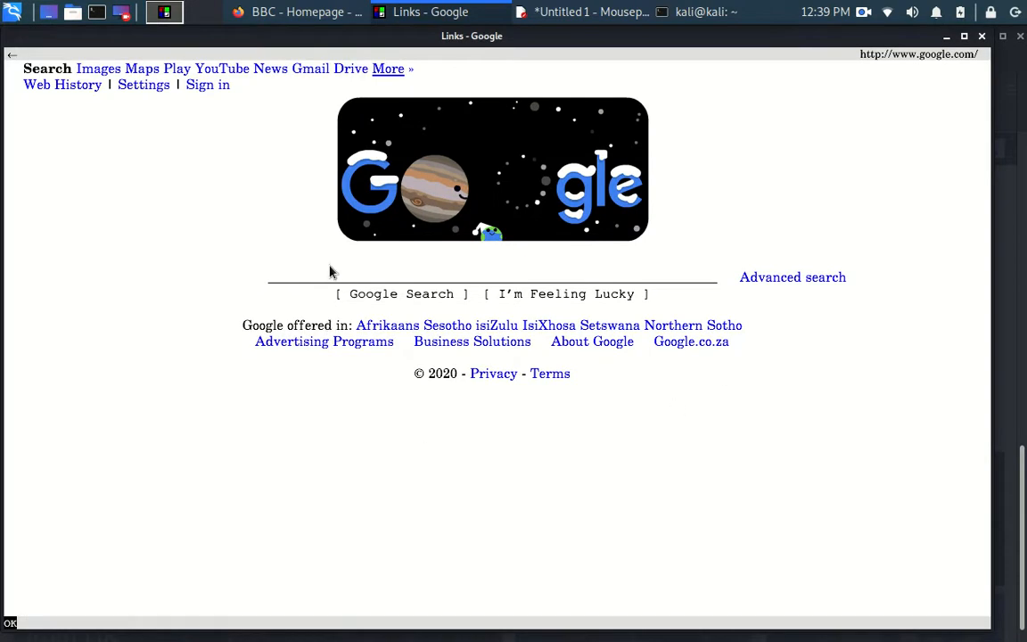
pyautogui.moveTo(522, 297)
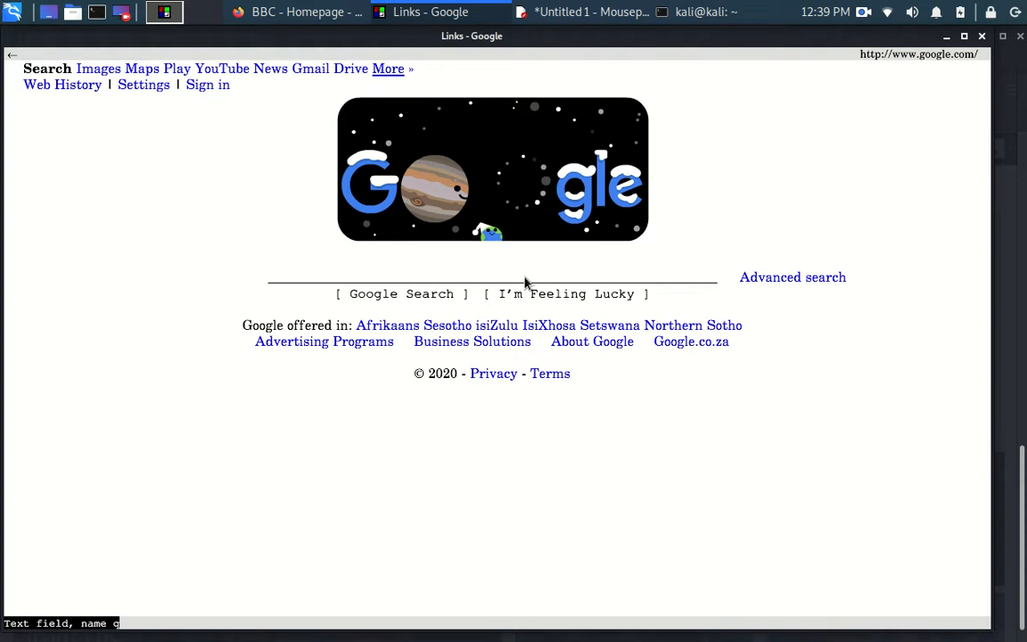
pyautogui.moveTo(539, 214)
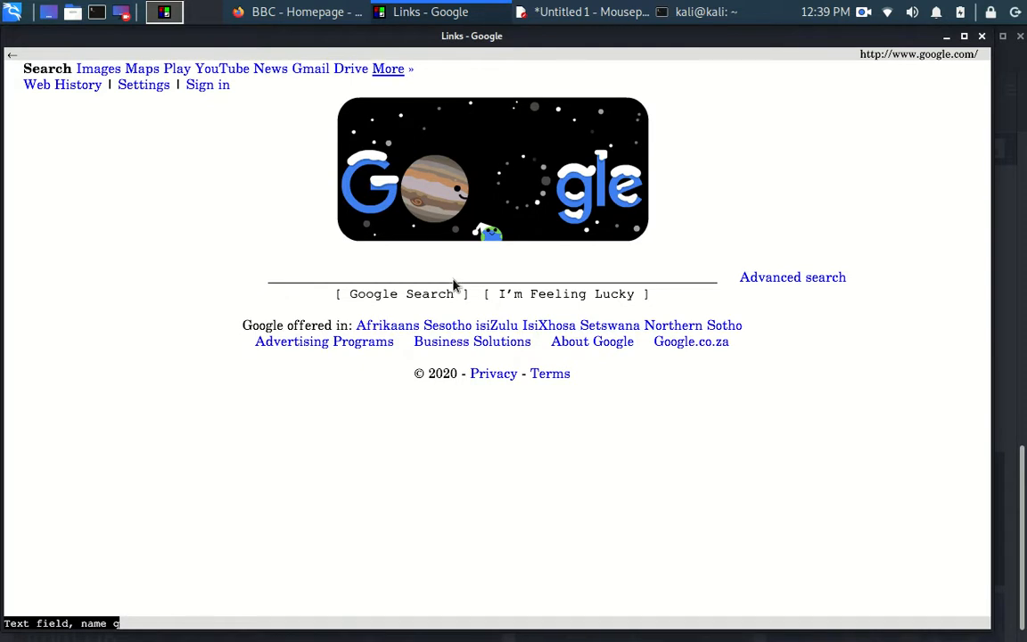
# Search Google for 'how to cook' and open the video result's context menu.
pyautogui.write('h')
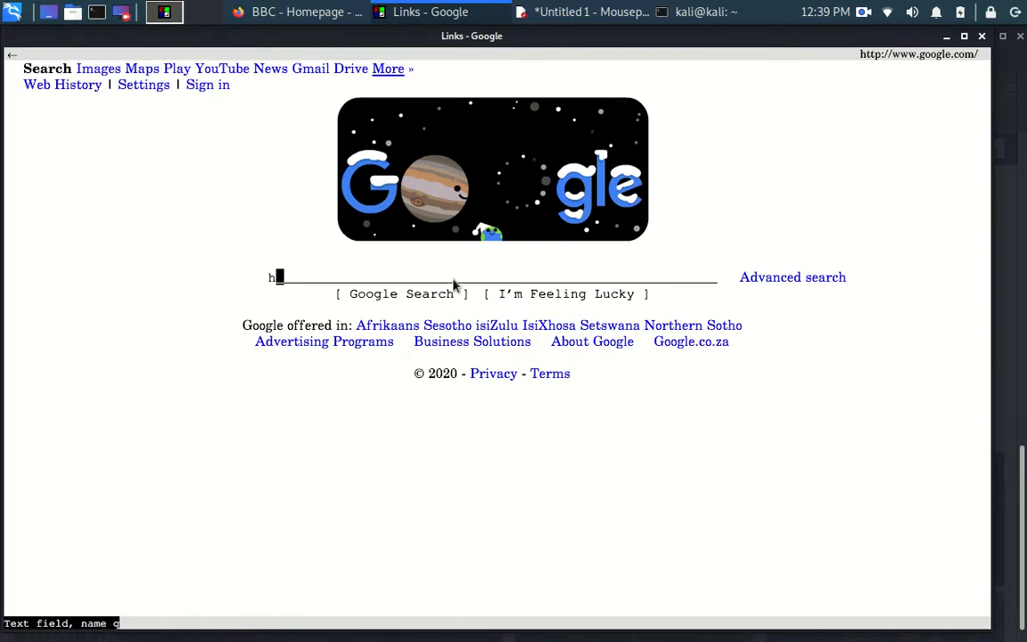
pyautogui.write('ow to cook')
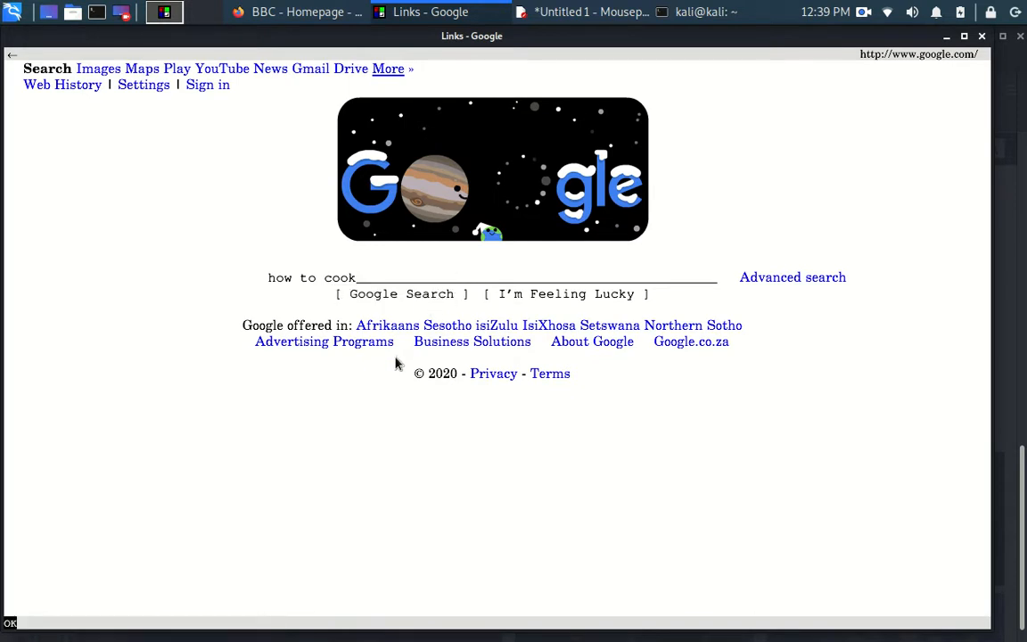
pyautogui.click(401, 293)
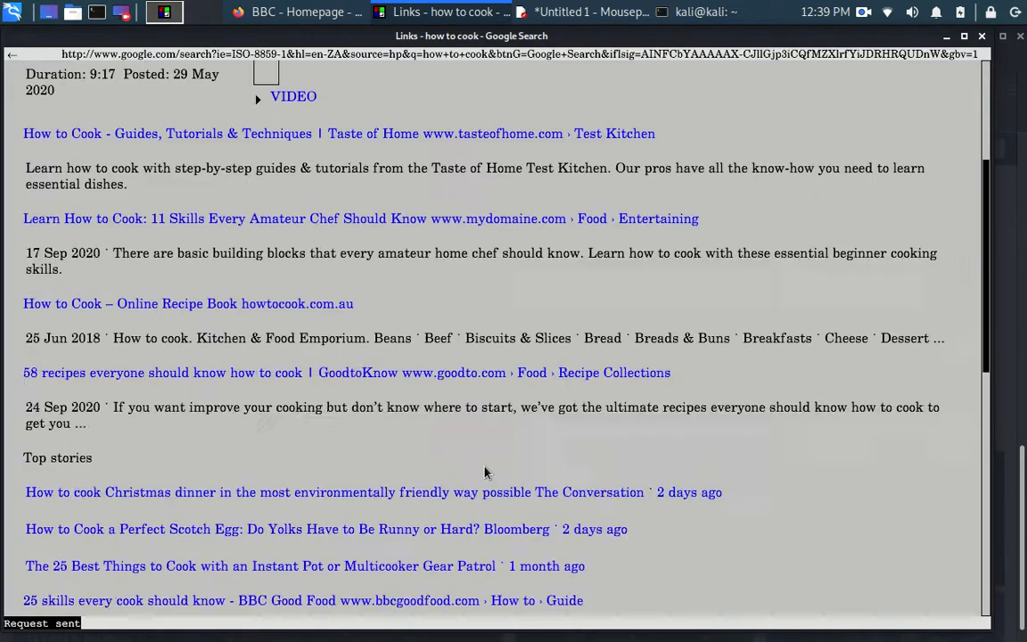
pyautogui.scroll(-3)
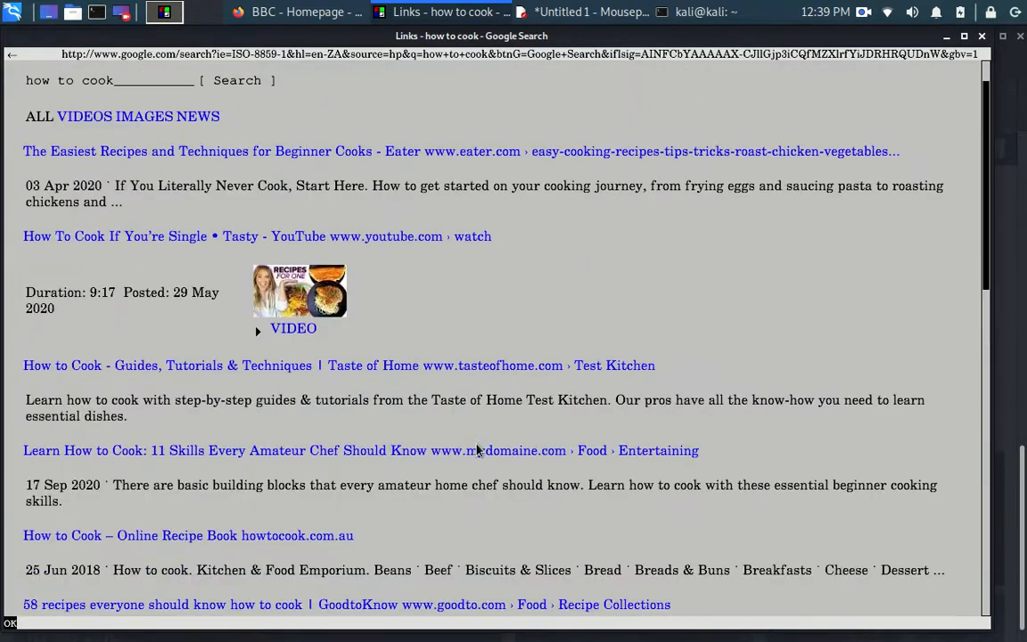
pyautogui.rightClick(299, 290)
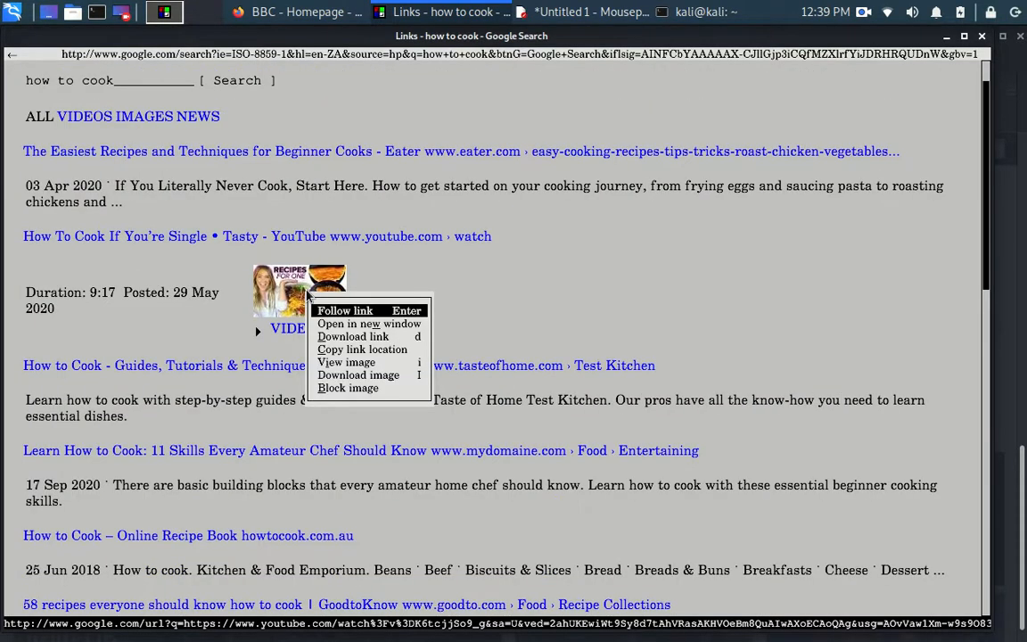
pyautogui.moveTo(345, 358)
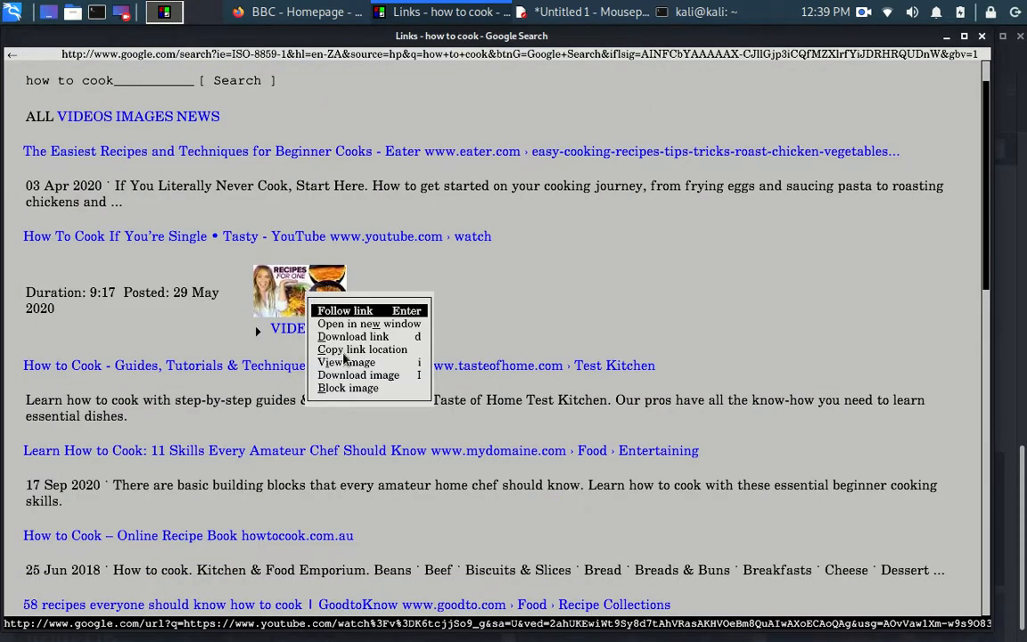
pyautogui.moveTo(347, 363)
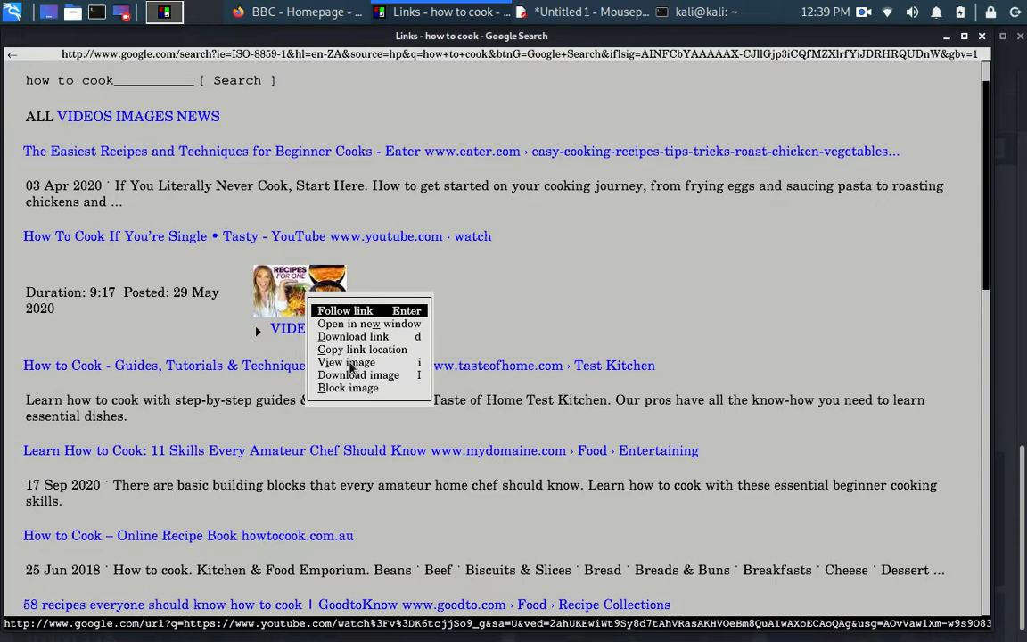
pyautogui.moveTo(511, 343)
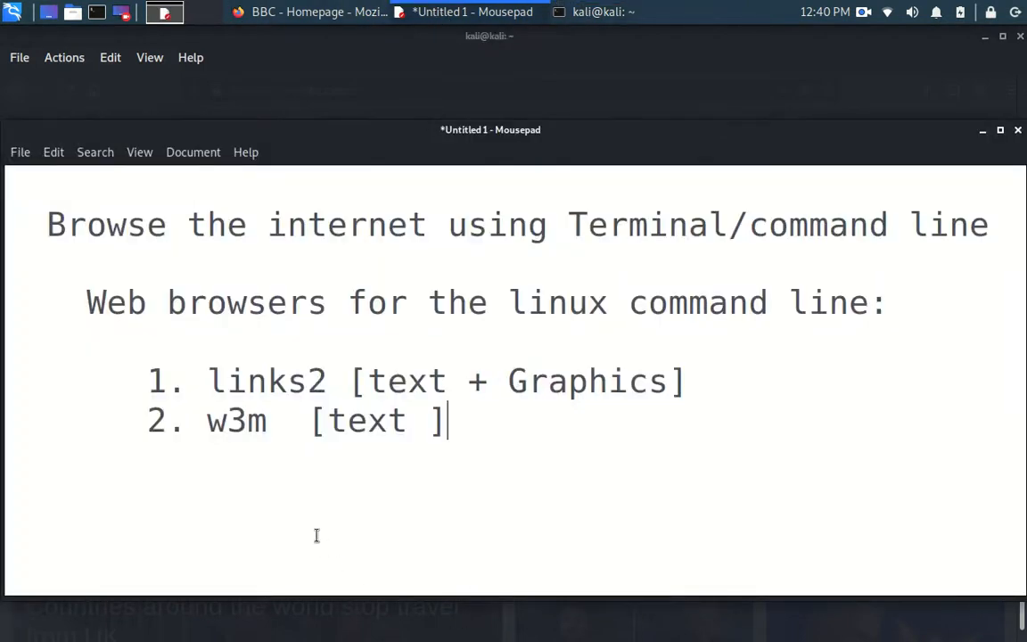
# Select 'w3m' in the Mousepad notes and bring the terminal window forward.
pyautogui.doubleClick(226, 381)
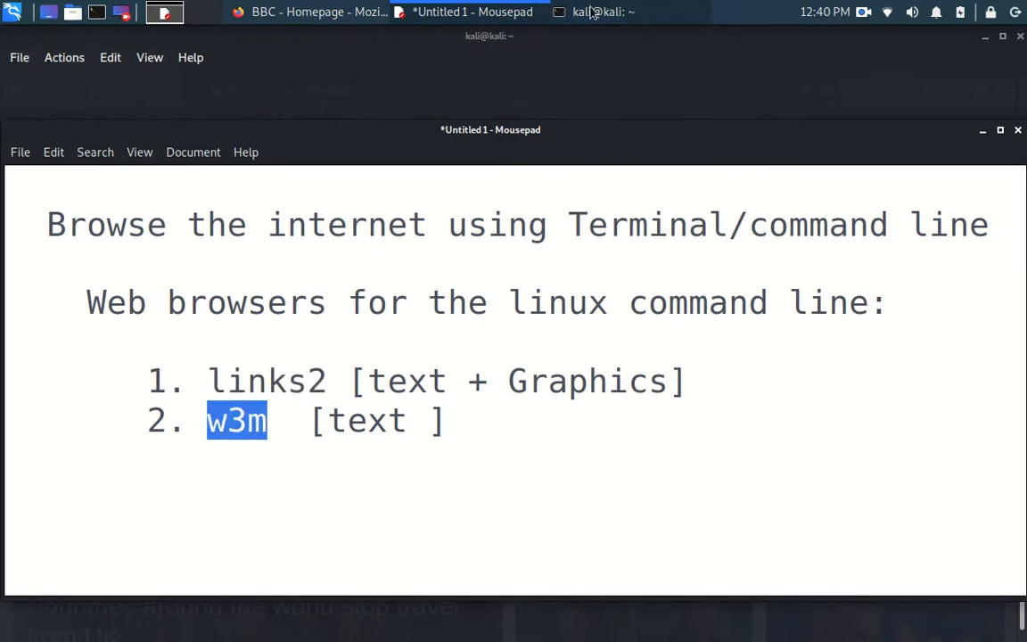
pyautogui.click(599, 11)
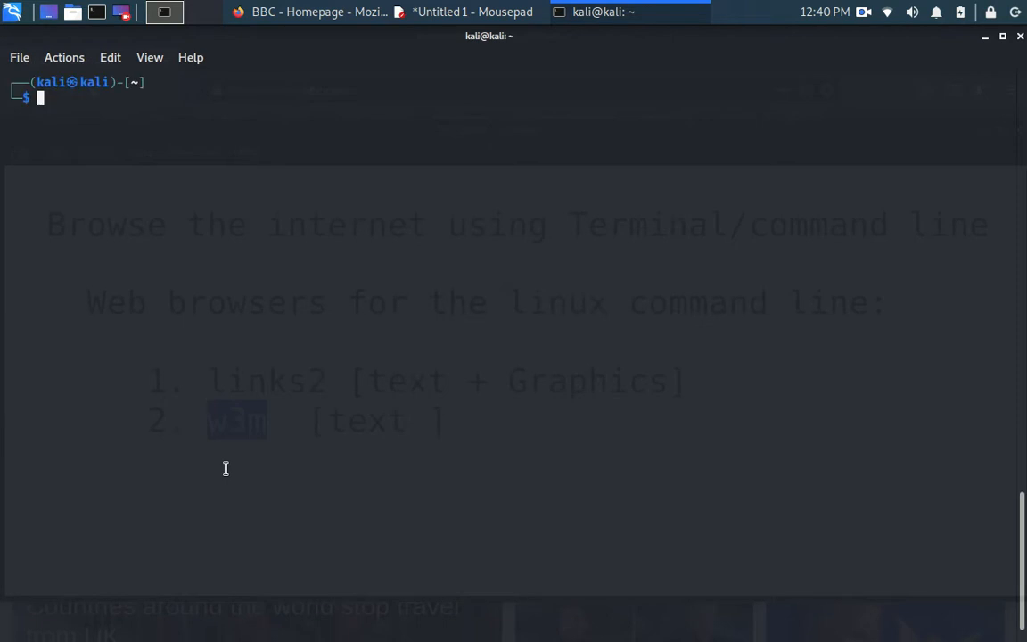
pyautogui.write('w3m')
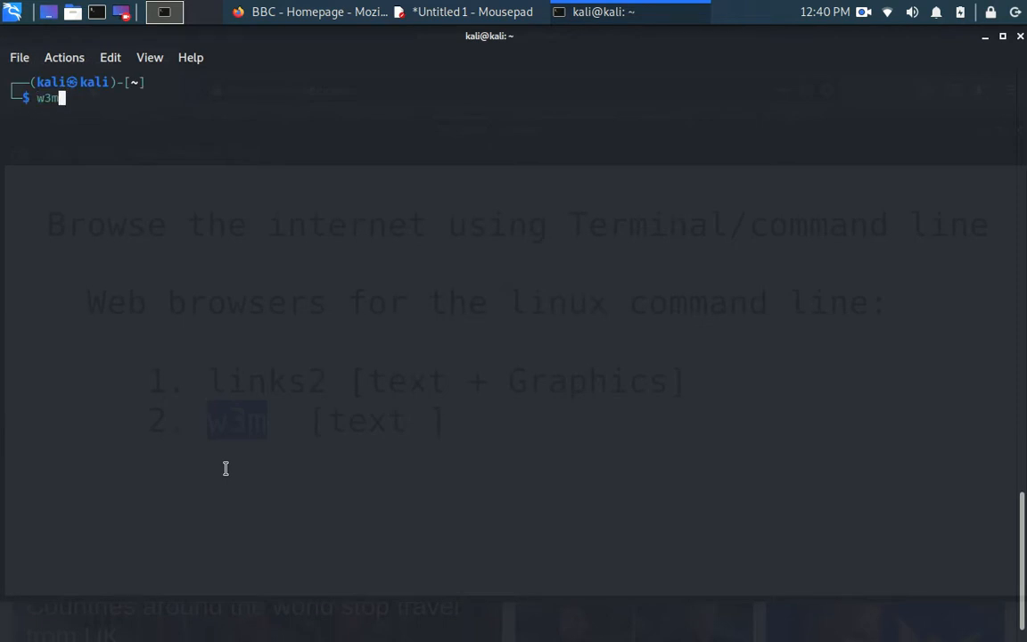
pyautogui.press('Return')
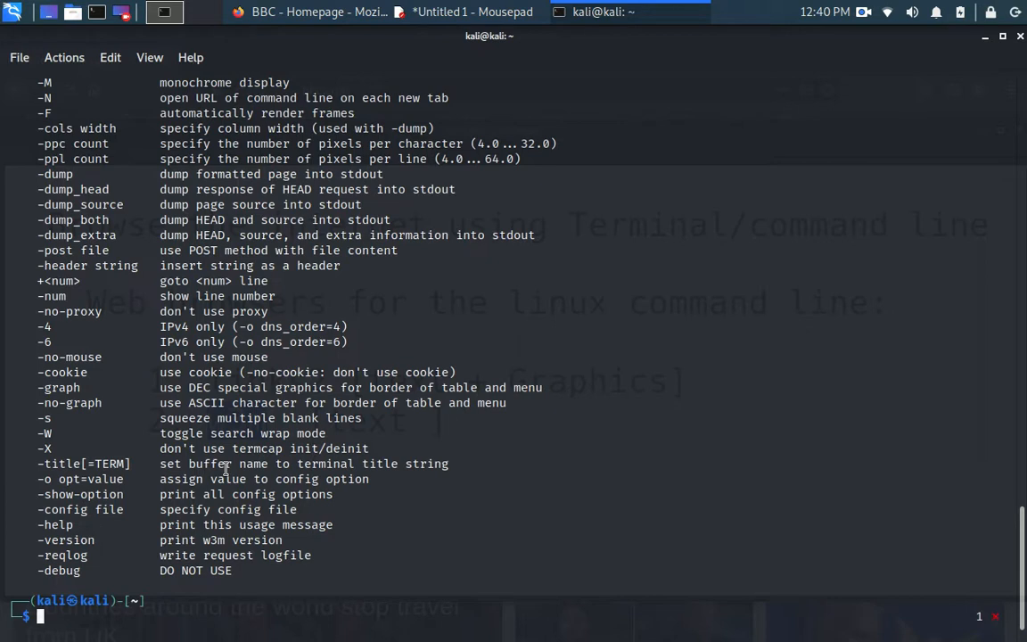
pyautogui.write('man w')
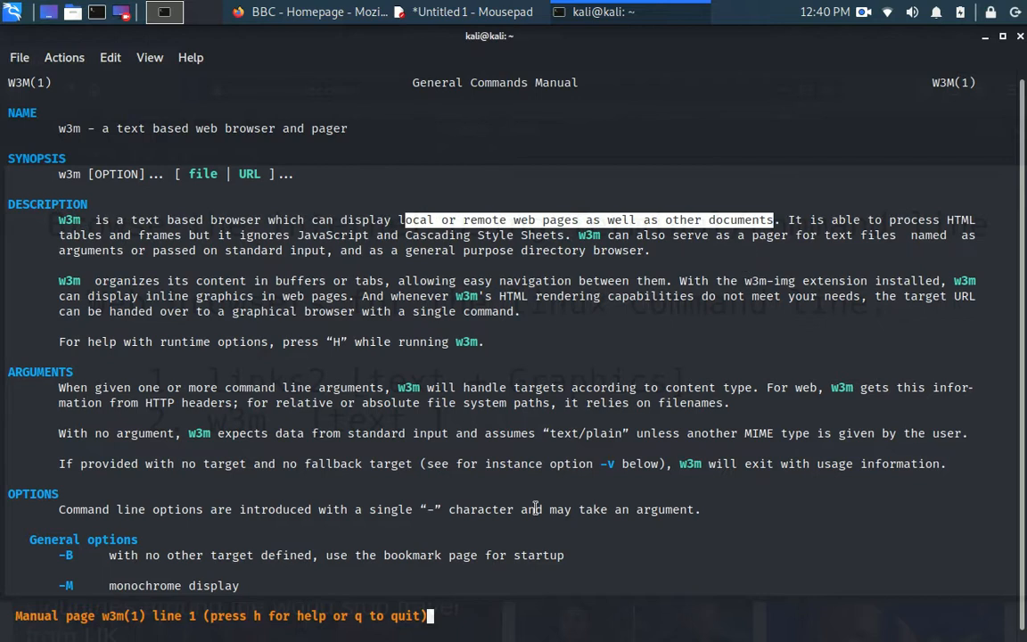
pyautogui.press('q')
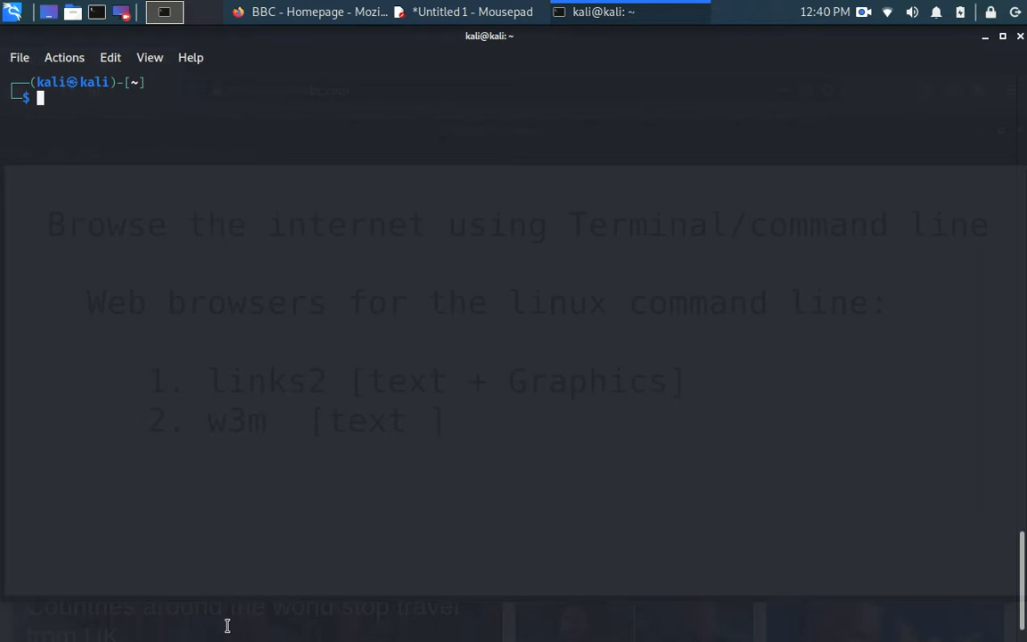
# Open Google in w3m, search 'how to swim', scroll the results, and quit w3m.
pyautogui.write('w3m')
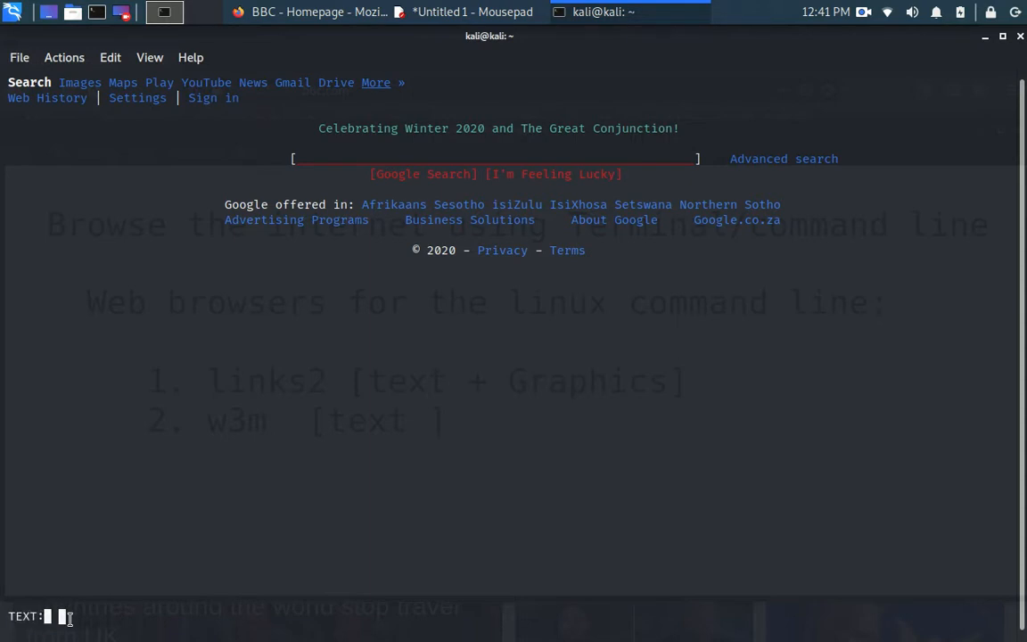
pyautogui.write('how to sele')
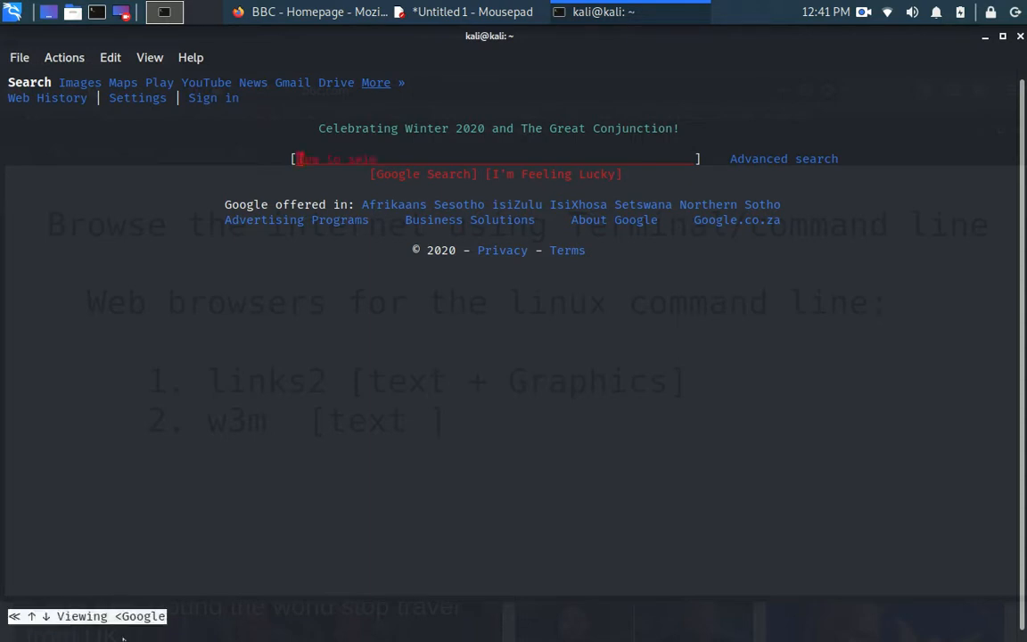
pyautogui.write('how to swim')
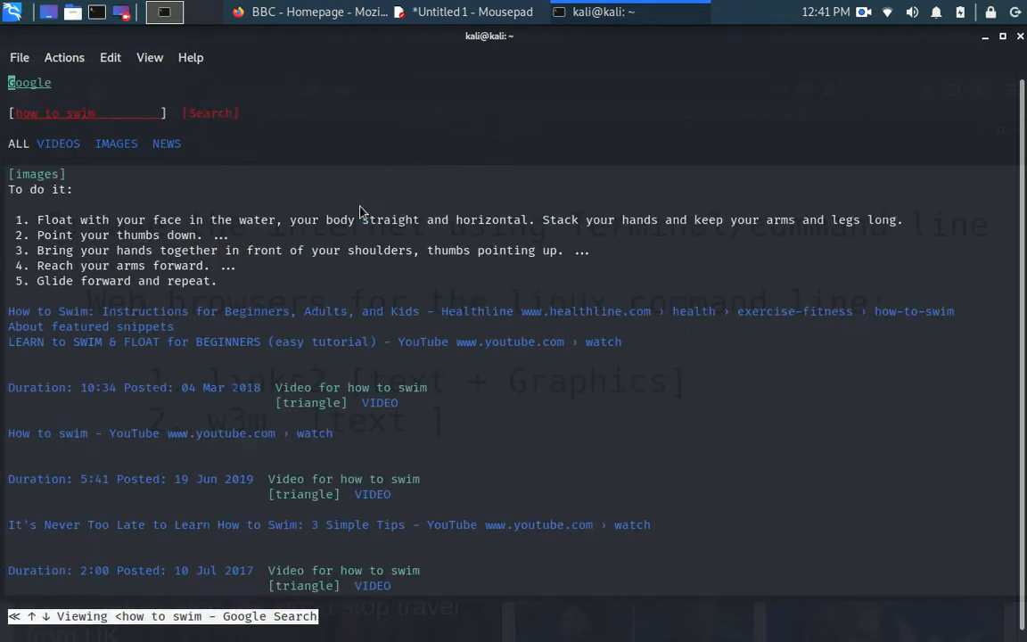
pyautogui.scroll(-3)
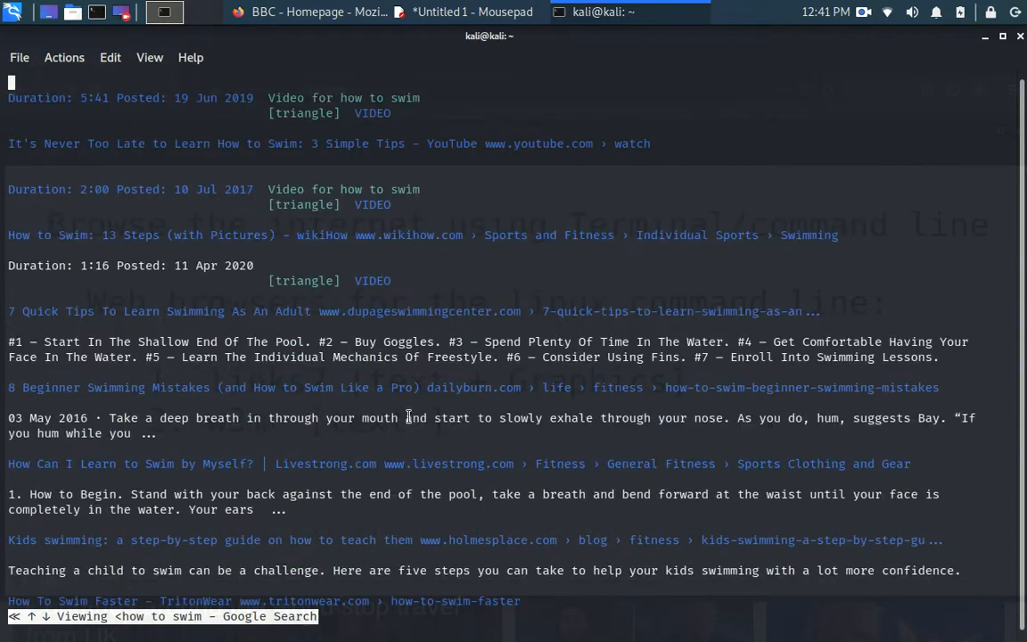
pyautogui.scroll(-3)
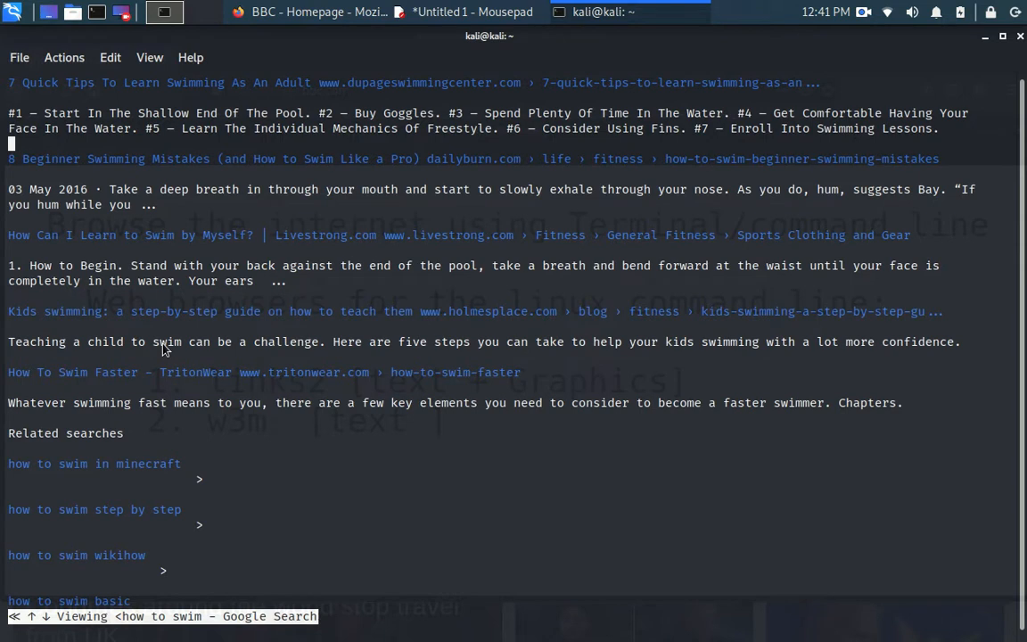
pyautogui.press('q')
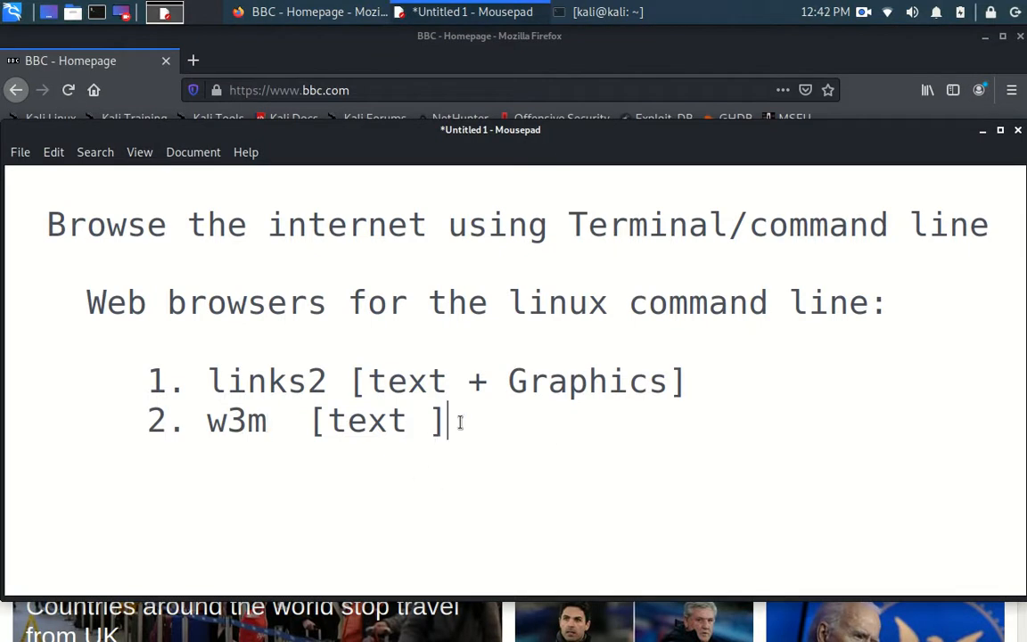
pyautogui.moveTo(89, 307)
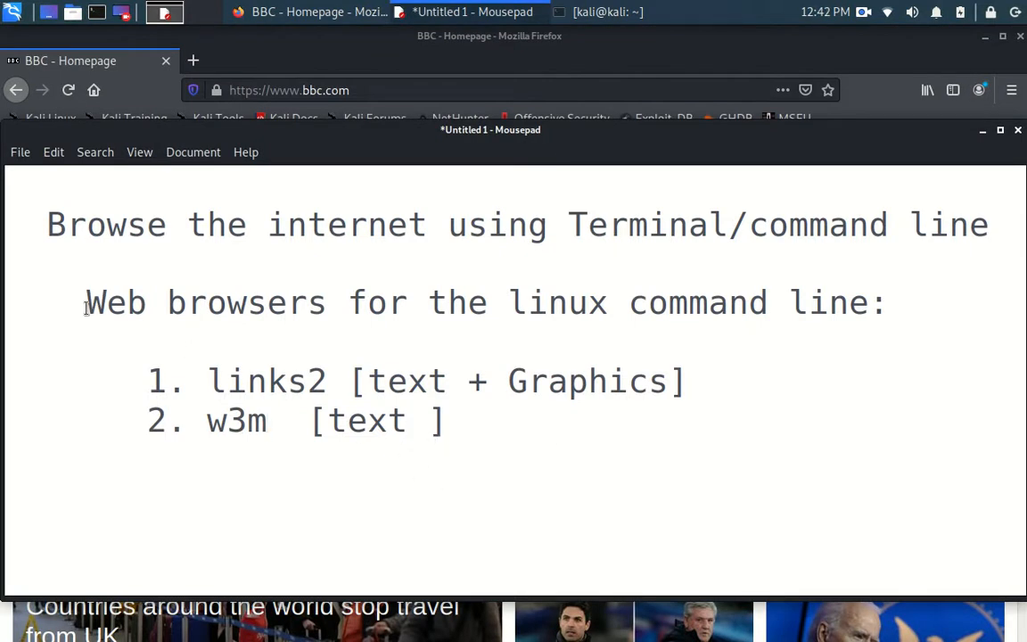
# Select 'links2' and 'w3m' in the notes and return to the terminal window.
pyautogui.doubleClick(267, 382)
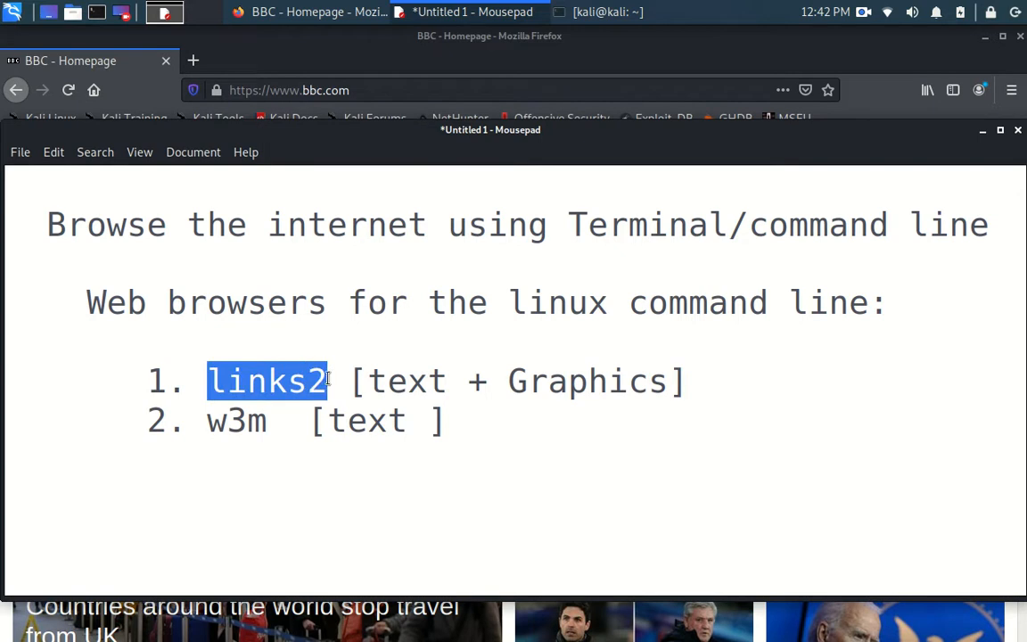
pyautogui.doubleClick(237, 420)
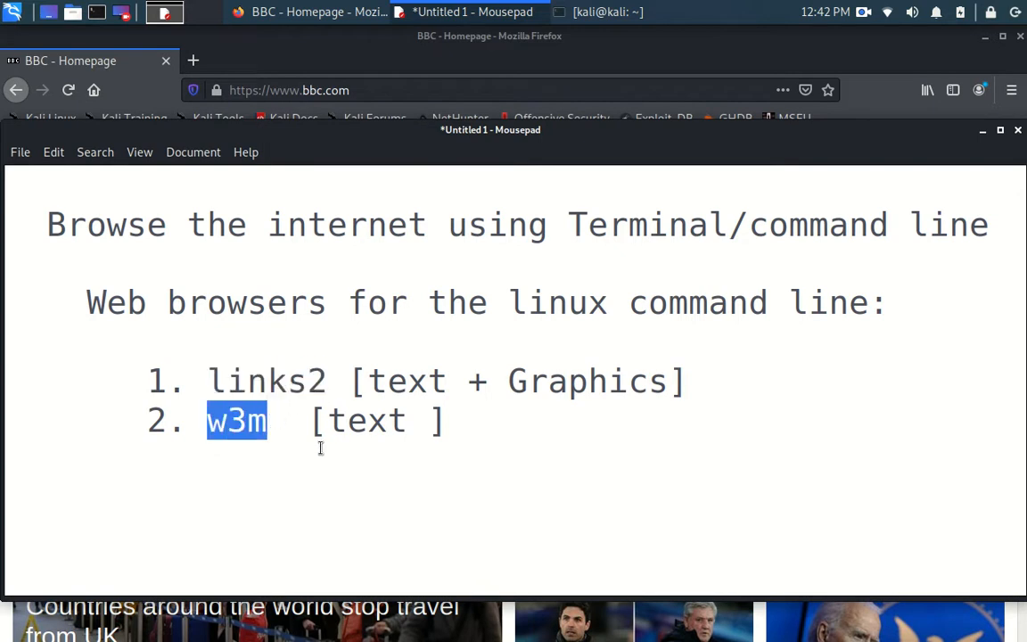
pyautogui.moveTo(624, 24)
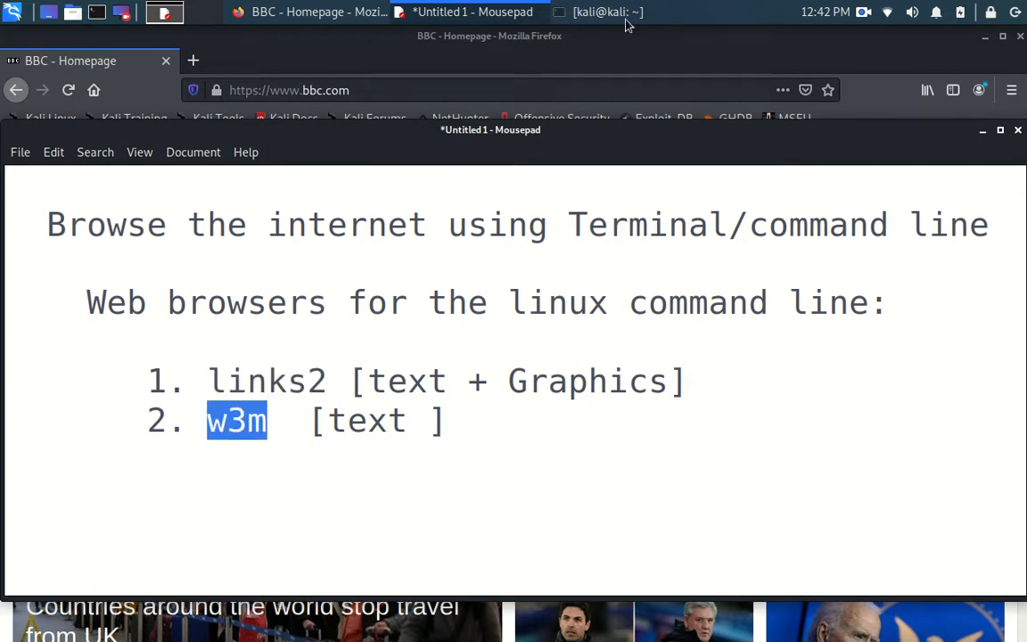
pyautogui.click(606, 11)
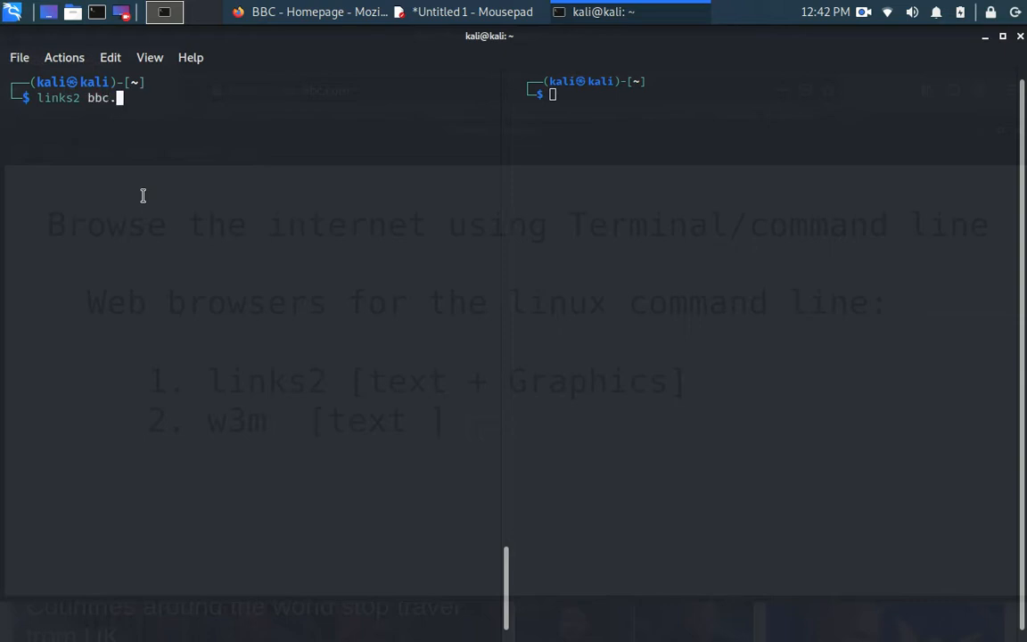
# Load bbc.com with links2 in the left pane and start 'w3m bbc.com' in the right.
pyautogui.press('Return')
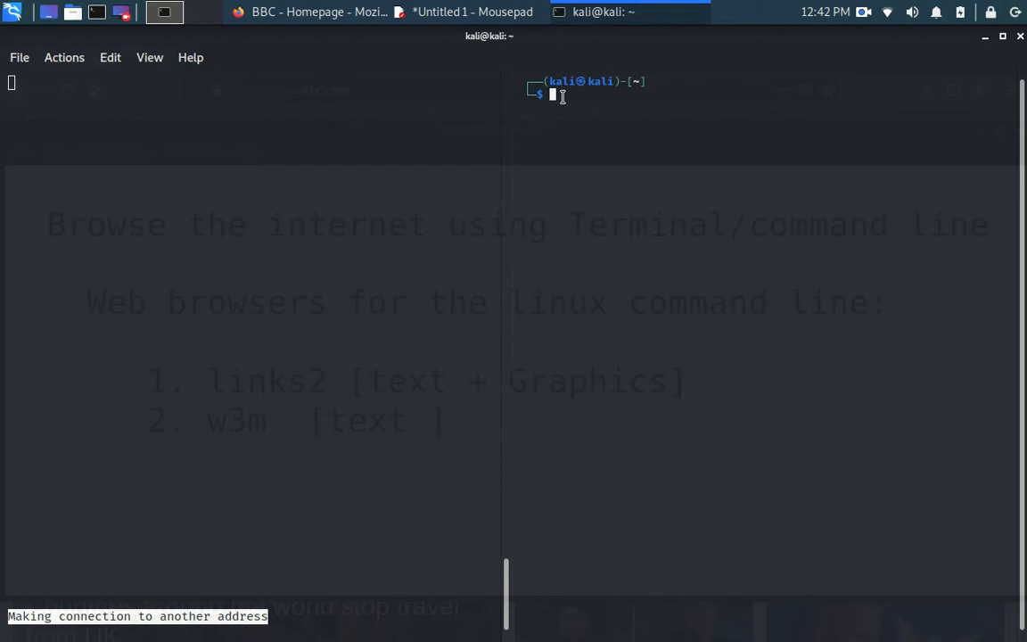
pyautogui.write('w3m')
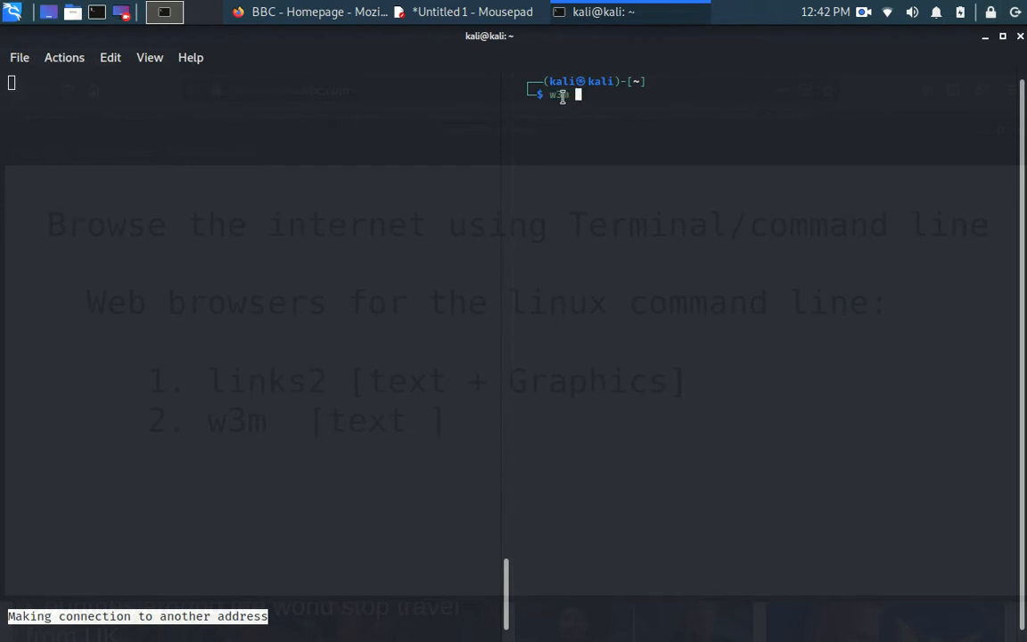
pyautogui.write('bbc.c')
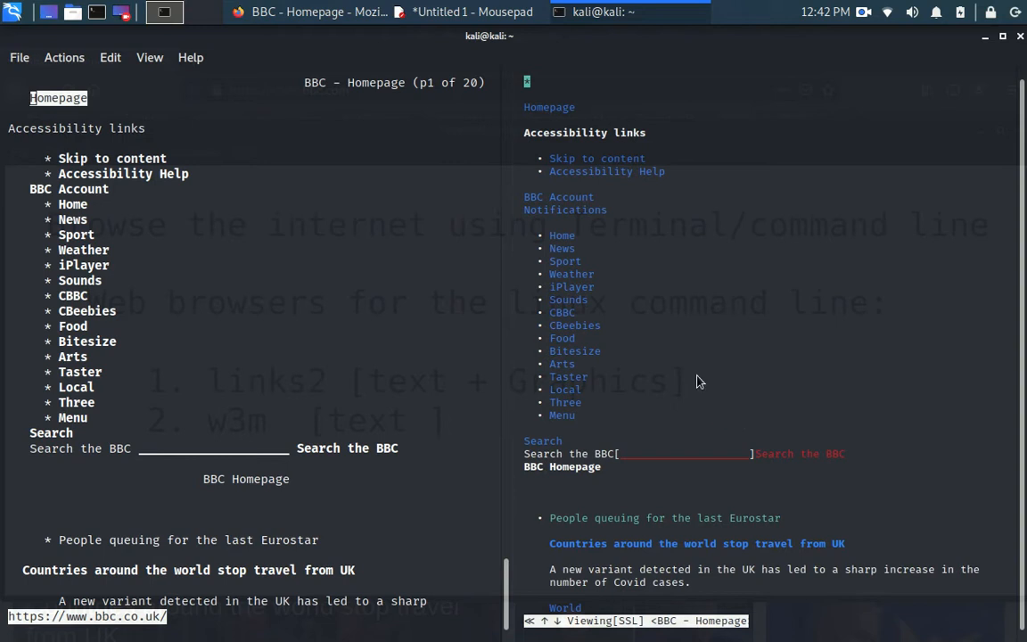
pyautogui.moveTo(703, 384)
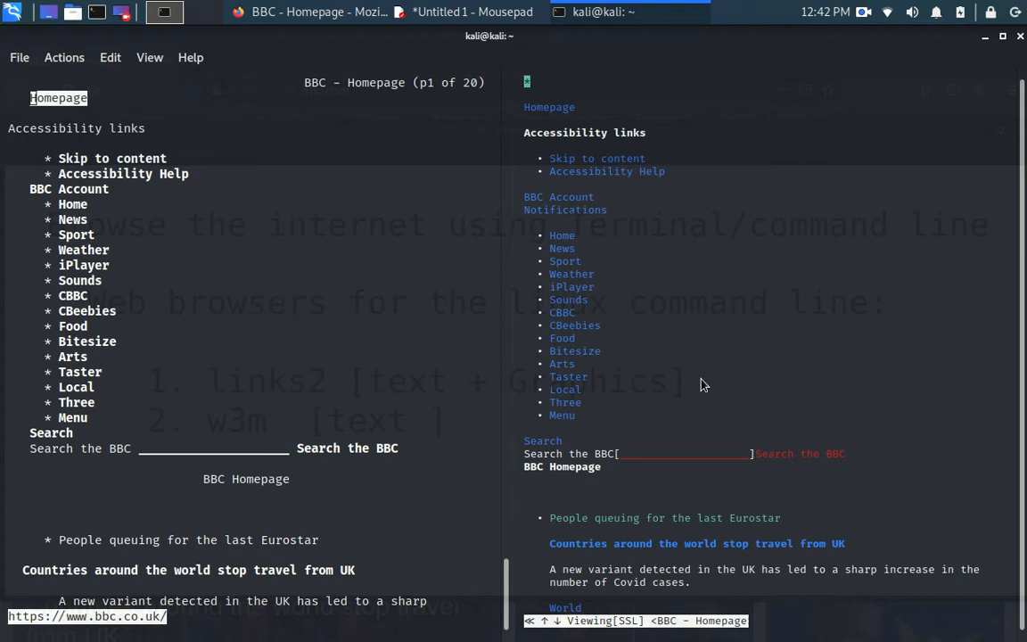
pyautogui.moveTo(630, 427)
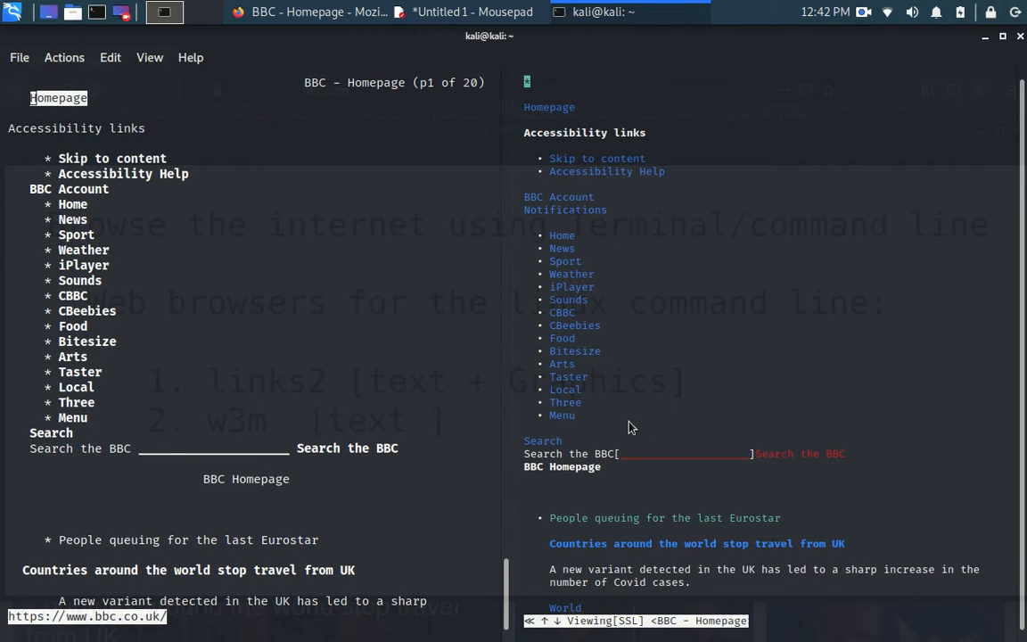
pyautogui.moveTo(571, 281)
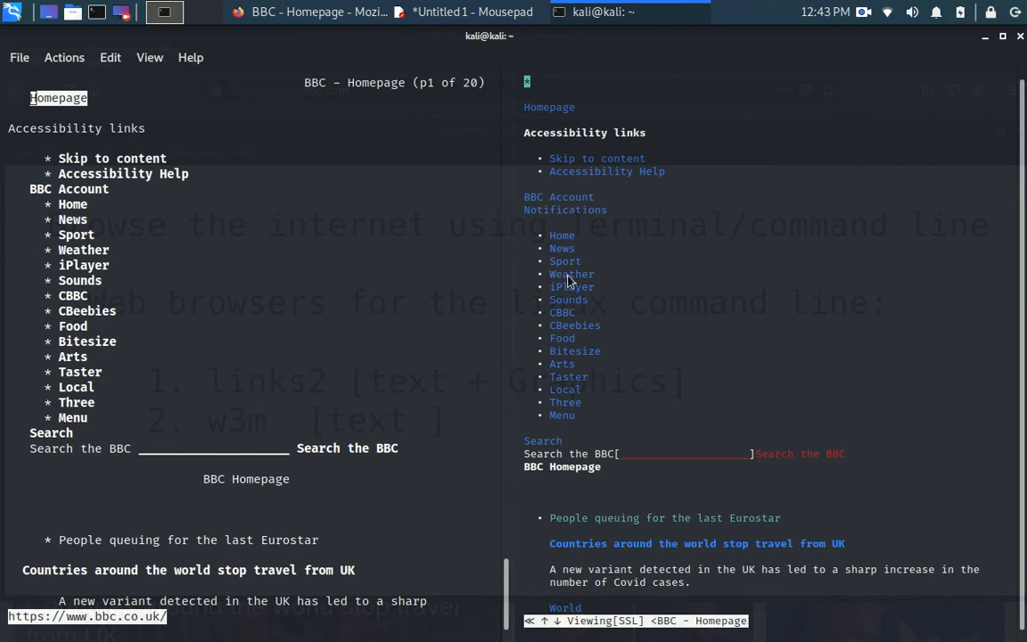